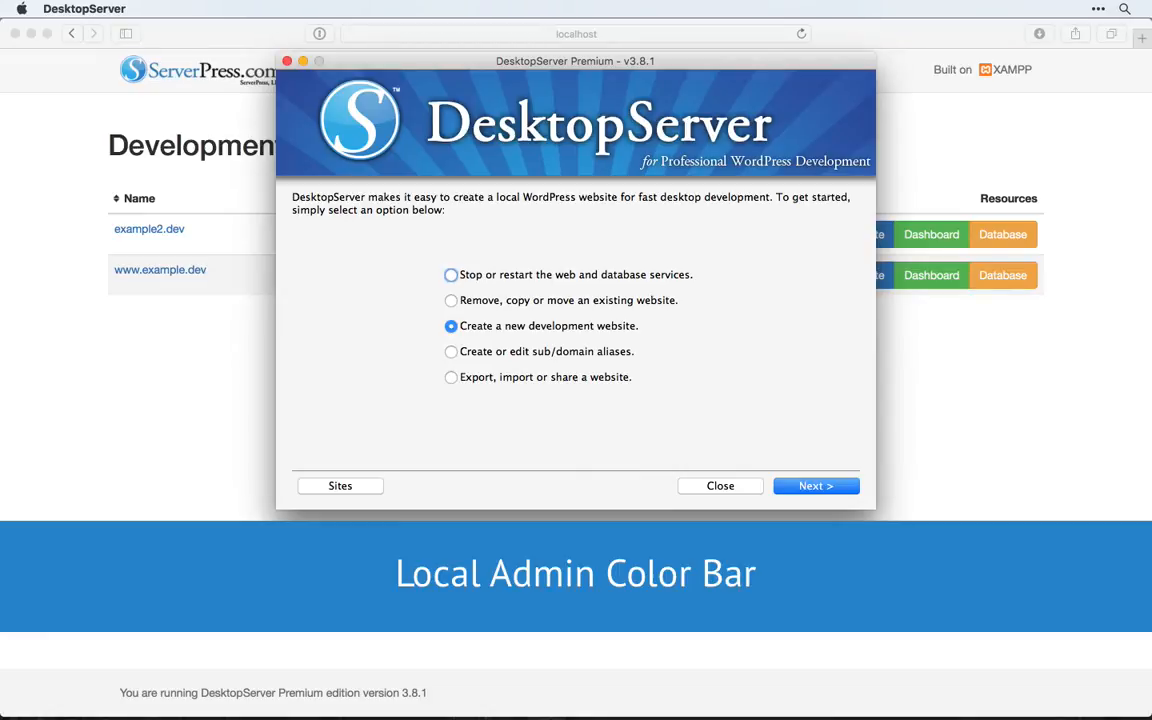
# - Compare the Admin Color, Example 2 and Example sites' admin bars, then move to the GitHub page
pyautogui.click(720, 486)
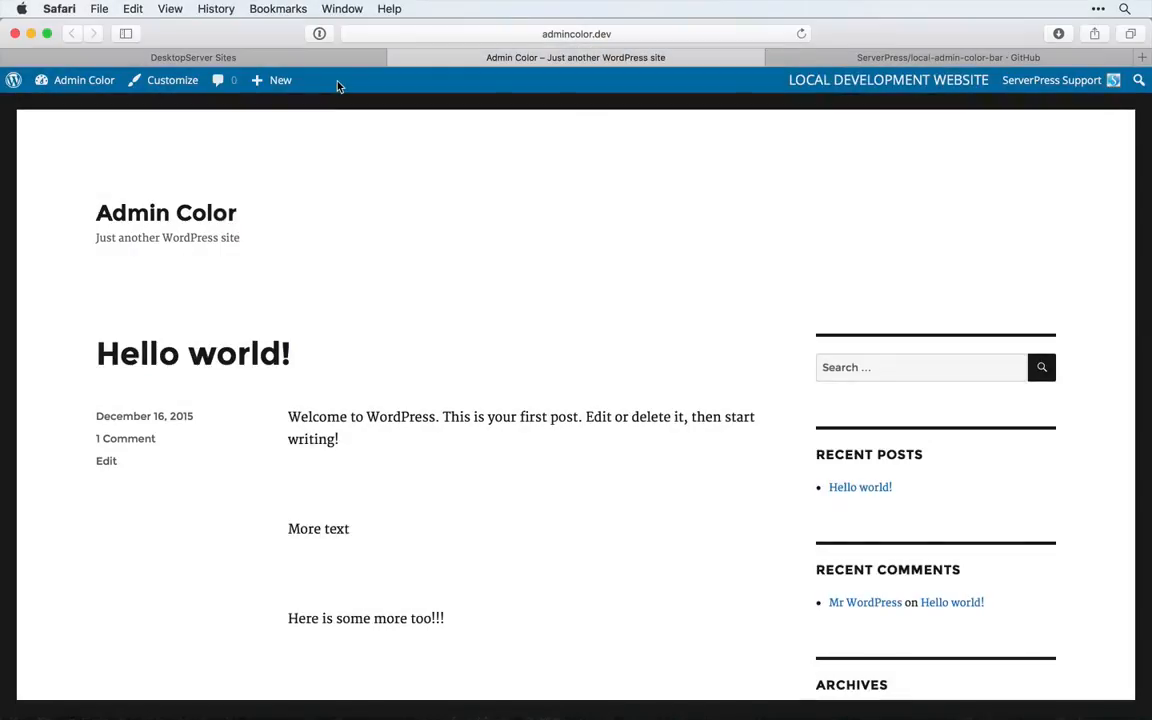
pyautogui.moveTo(948, 80)
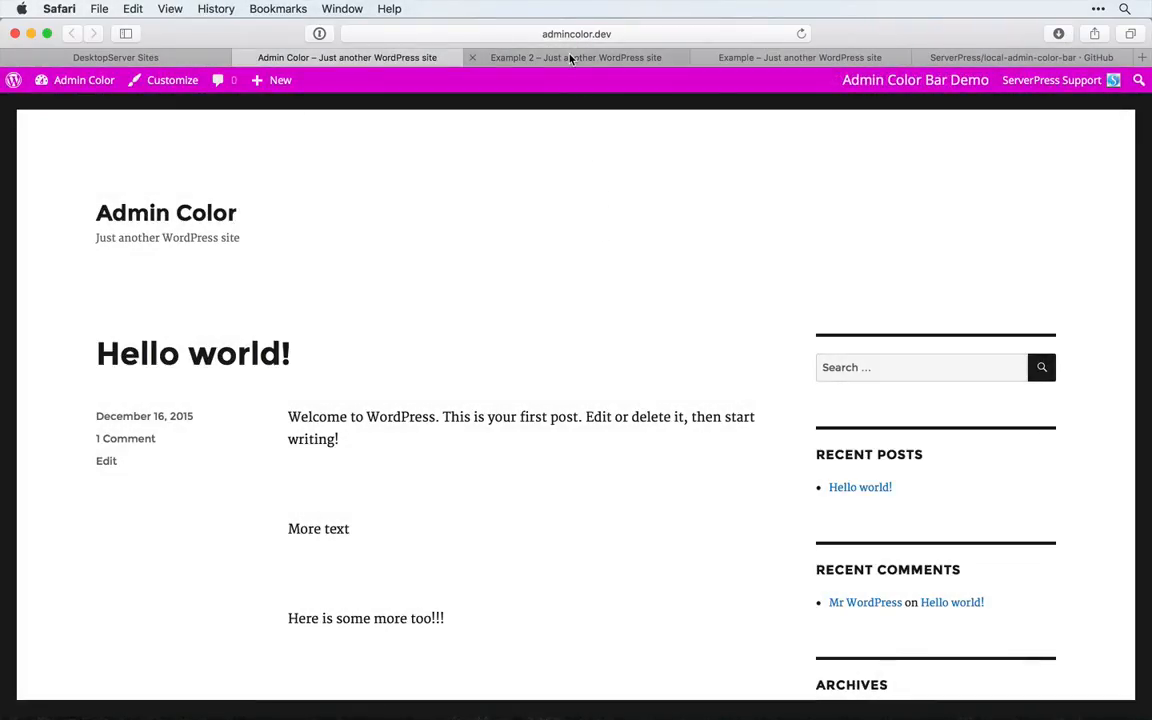
pyautogui.click(576, 56)
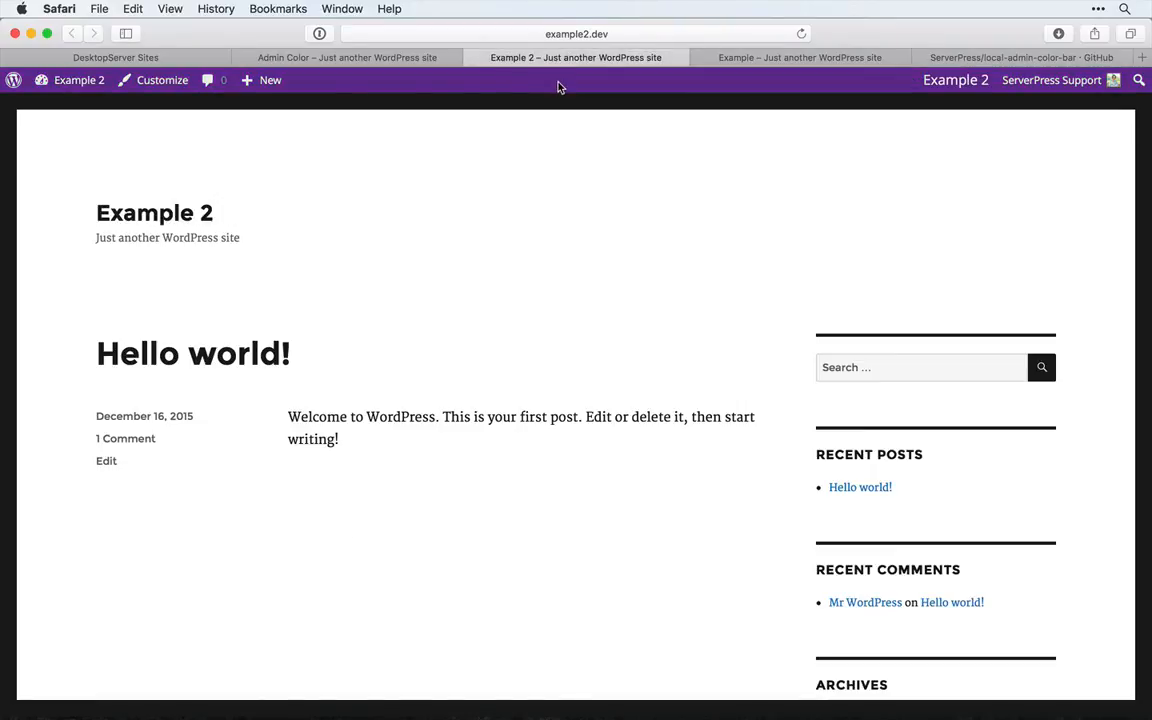
pyautogui.moveTo(968, 80)
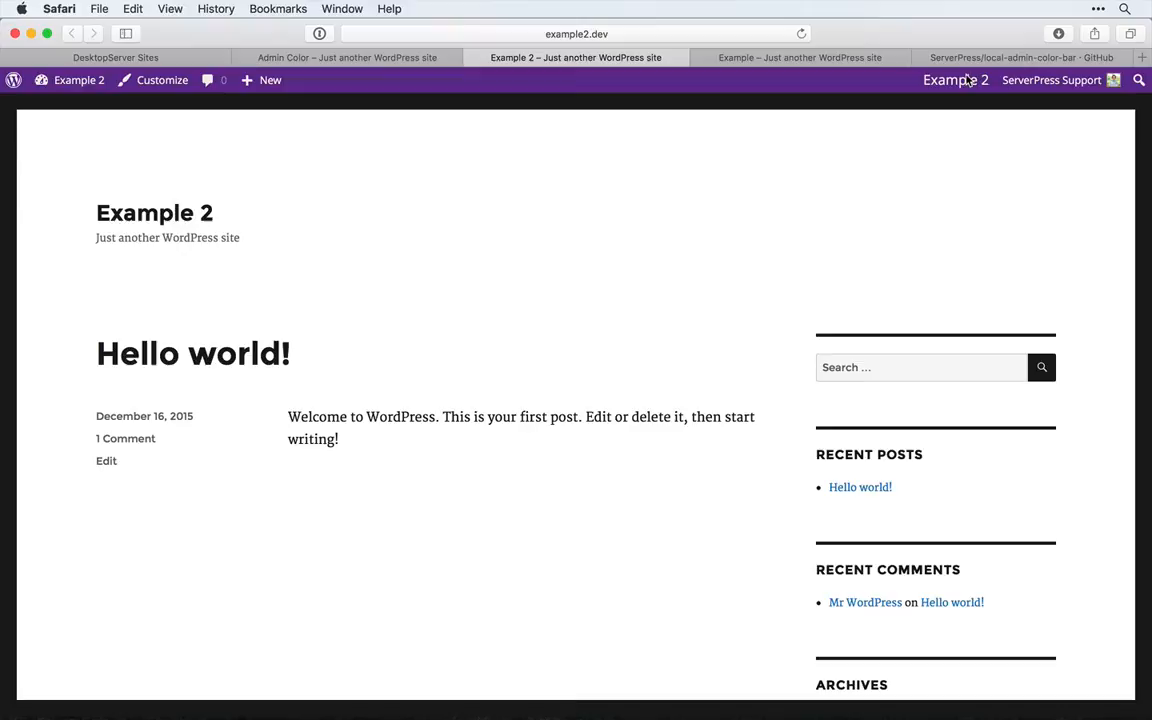
pyautogui.moveTo(800, 56)
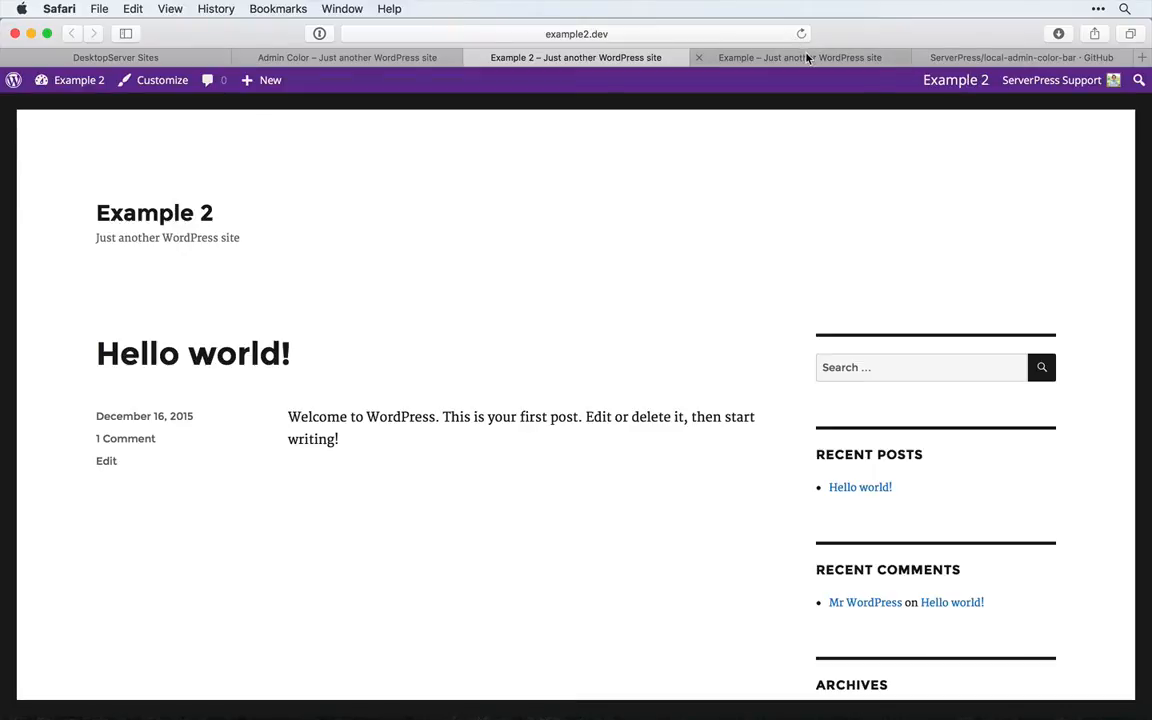
pyautogui.click(800, 56)
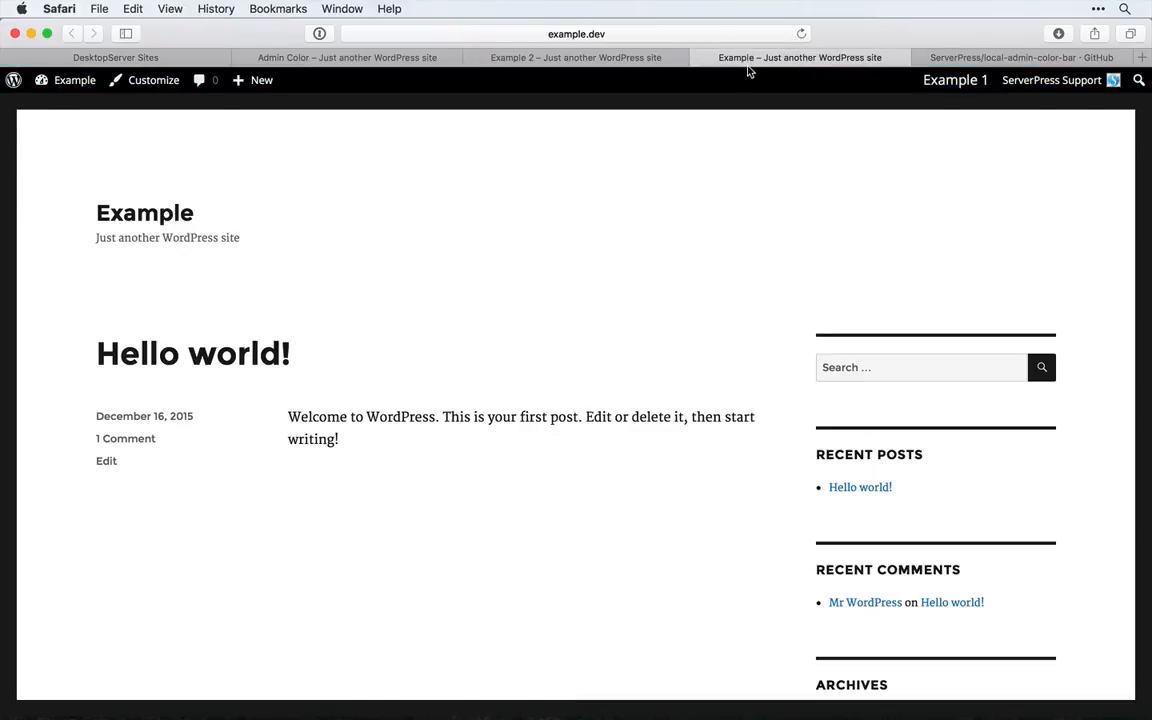
pyautogui.moveTo(648, 88)
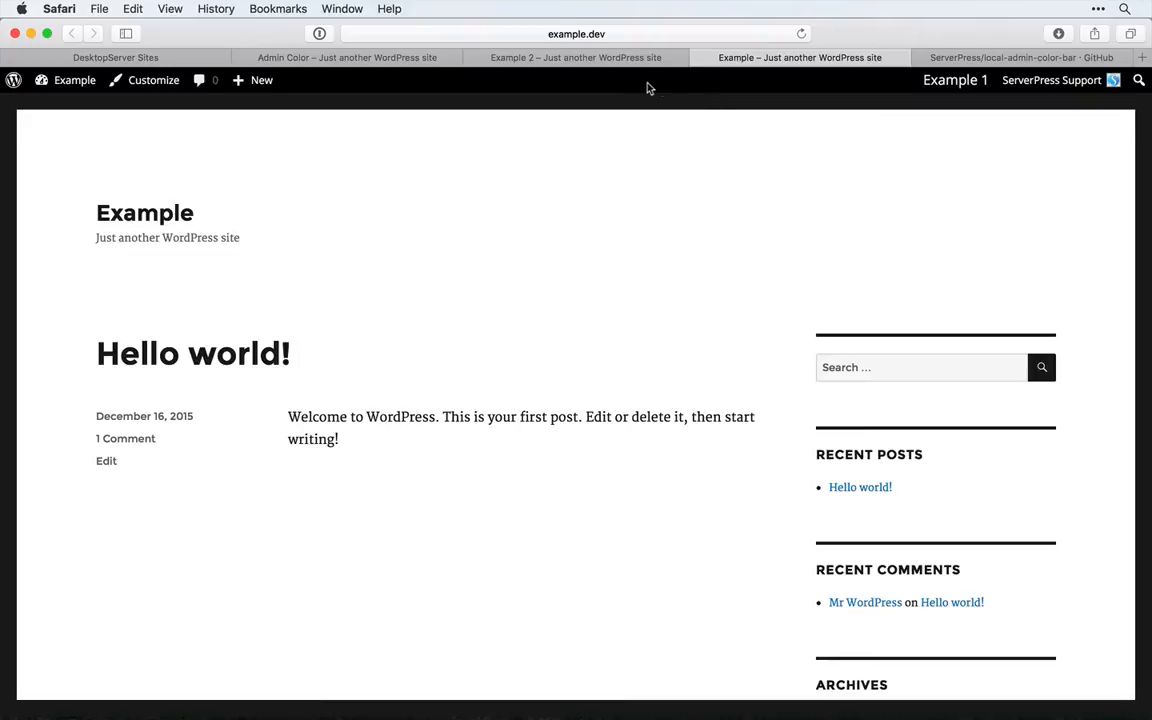
pyautogui.moveTo(976, 90)
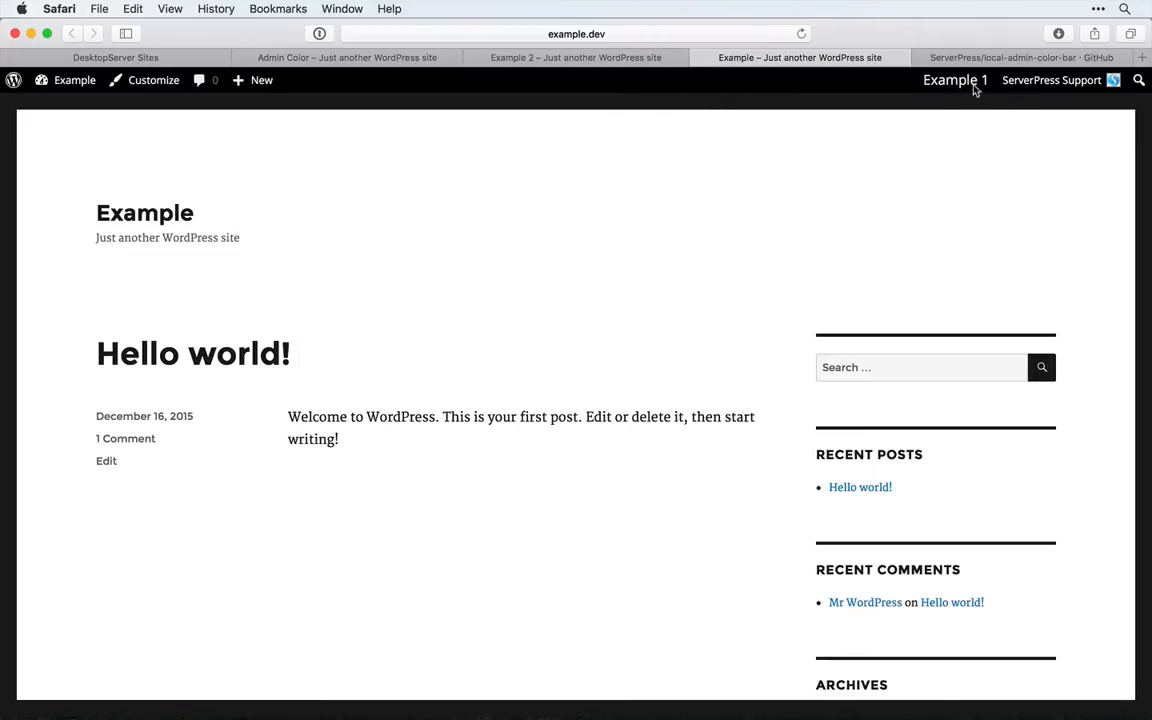
pyautogui.click(1020, 56)
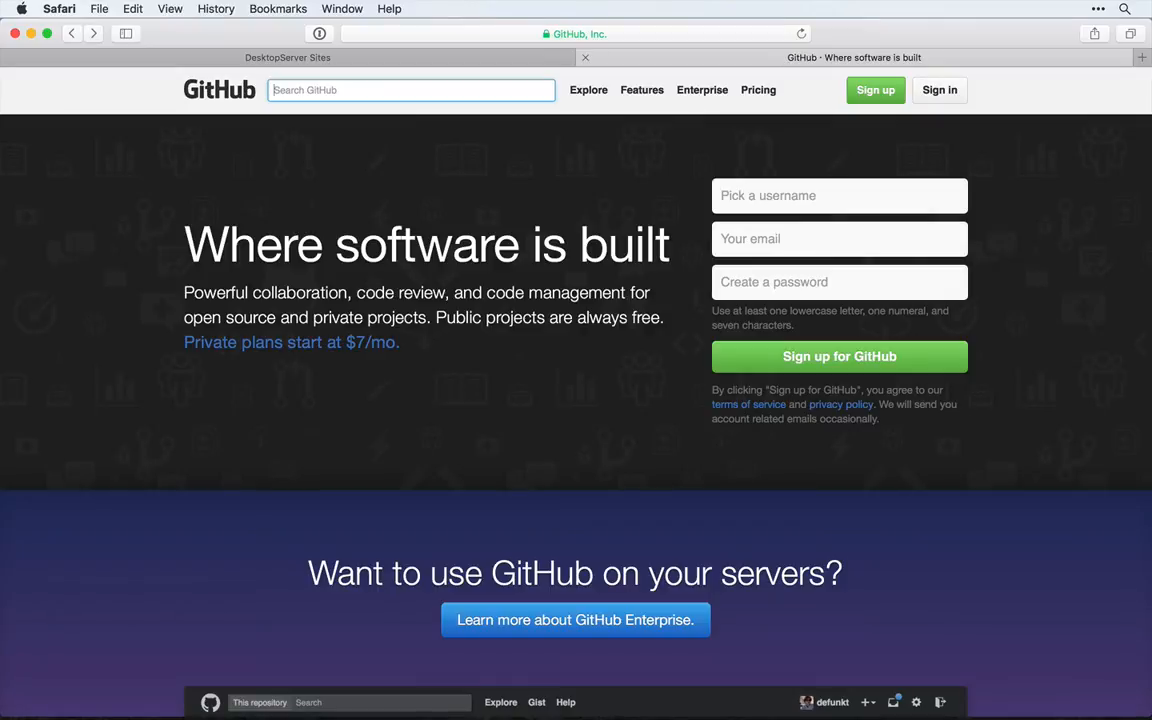
# - Search GitHub for 'Local Admin Color Bar' and go to the ServerPress/local-admin-color-bar repository
pyautogui.write('Local Admin Color Bar')
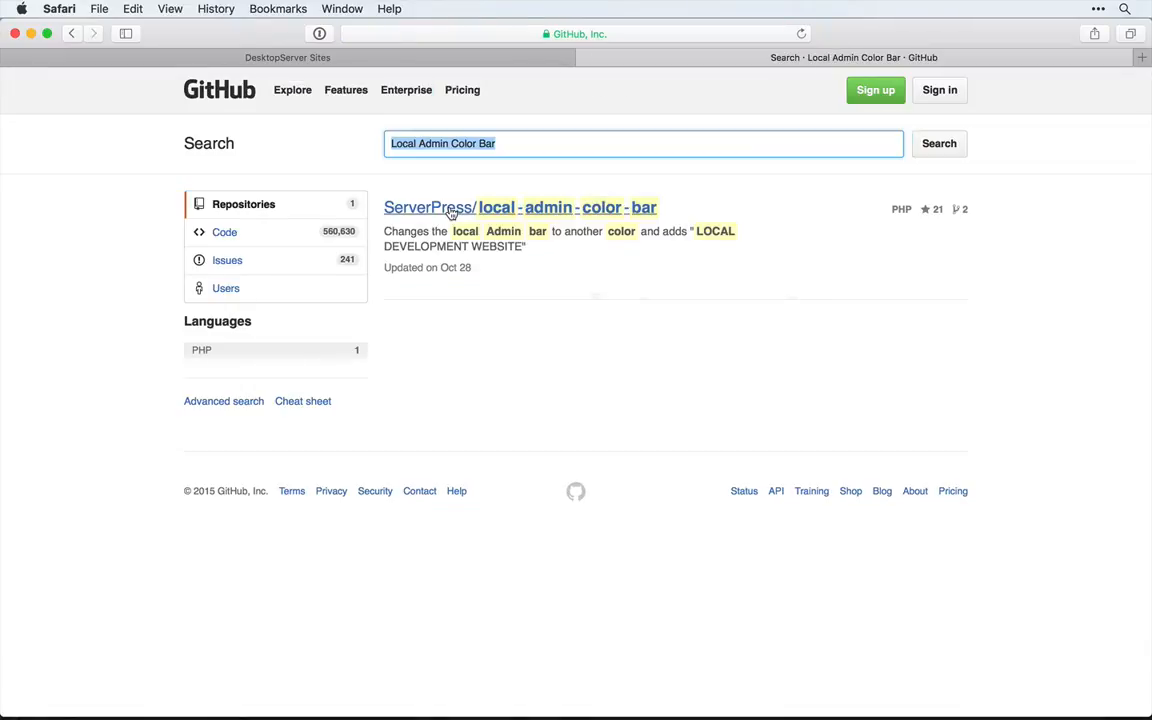
pyautogui.click(520, 206)
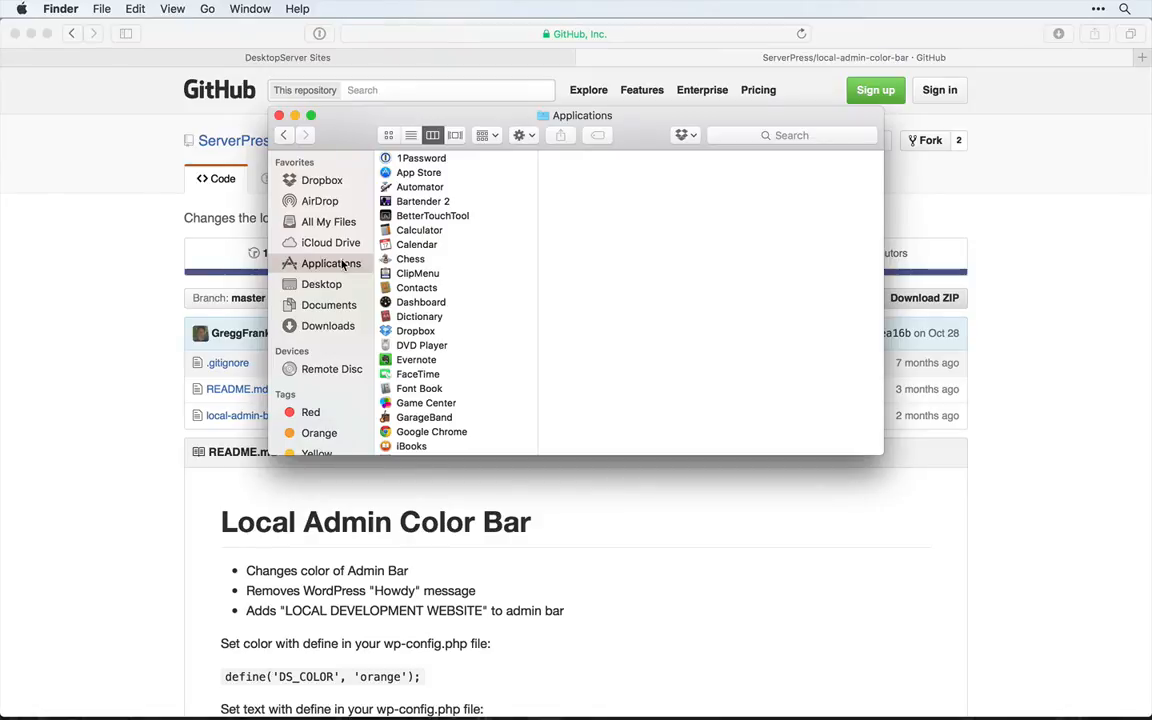
# - Browse Applications > XAMPP > ds-plugins to list the developer plugin folders
pyautogui.scroll(-3)
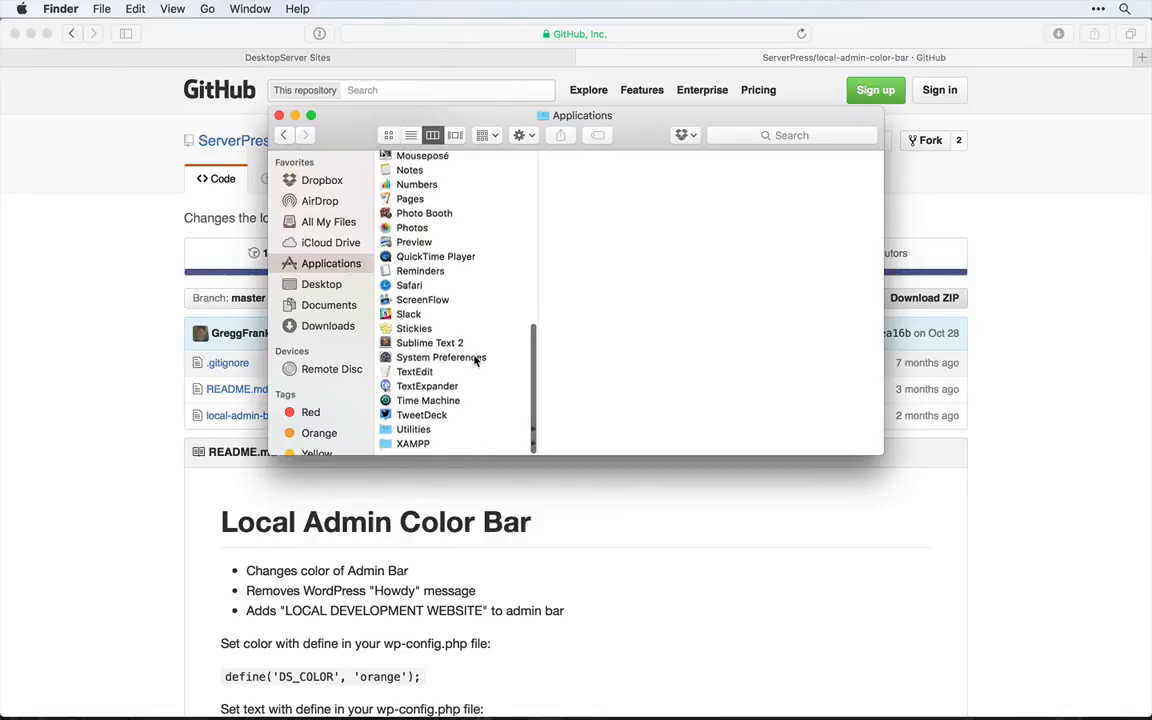
pyautogui.click(412, 444)
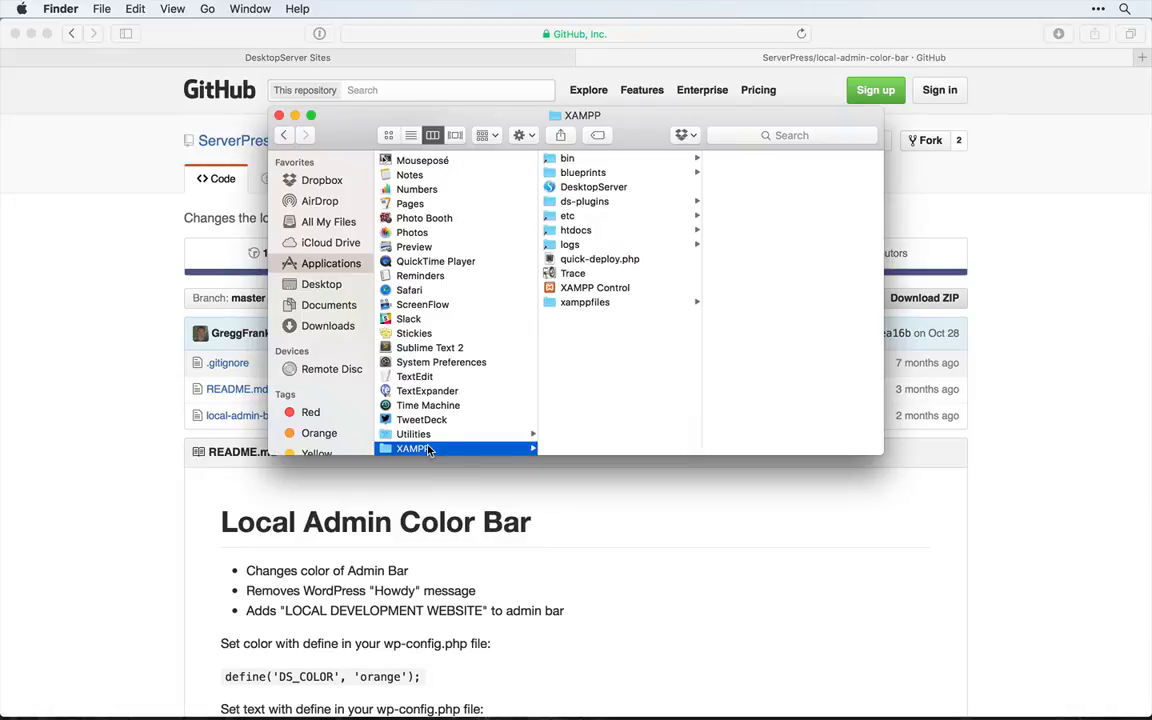
pyautogui.click(584, 200)
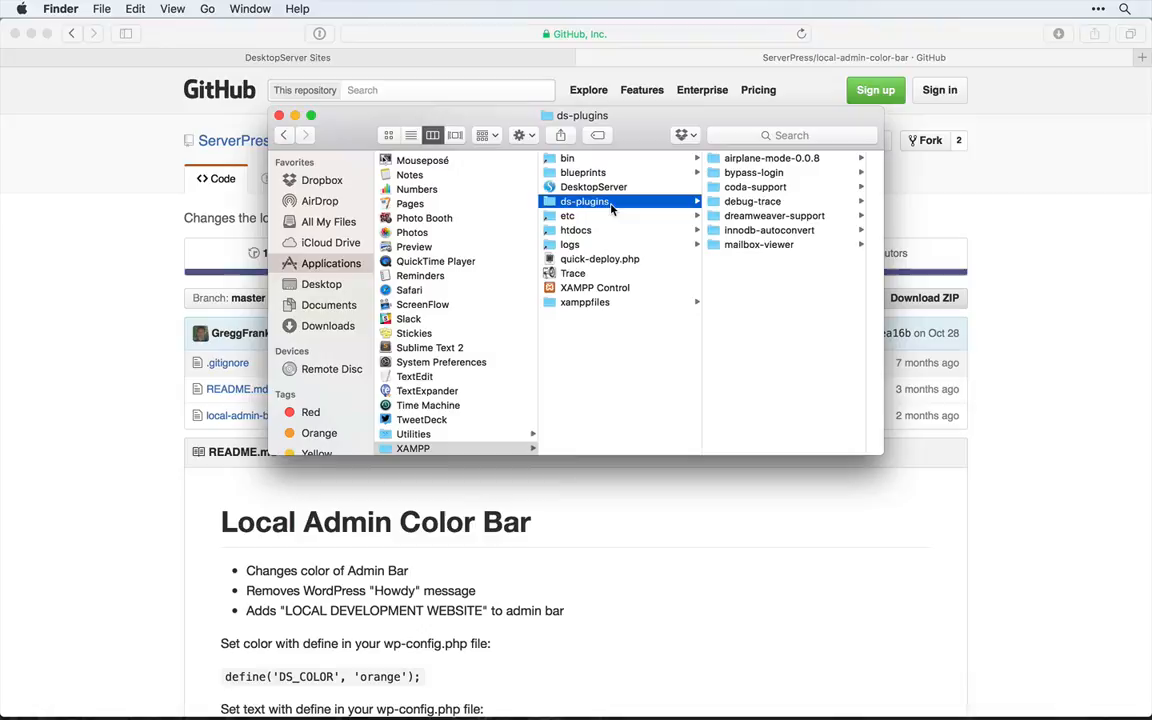
pyautogui.moveTo(612, 208)
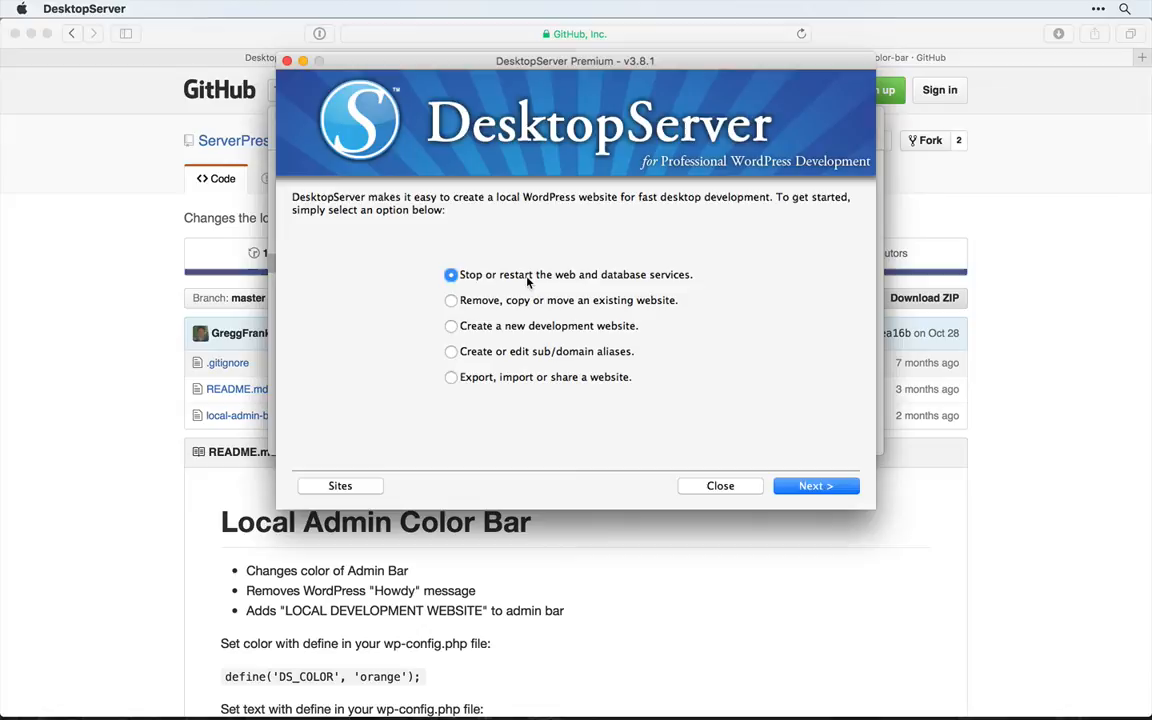
# - Restart the web and database services with Local Admin Bar Color enabled and return to the main options
pyautogui.click(816, 486)
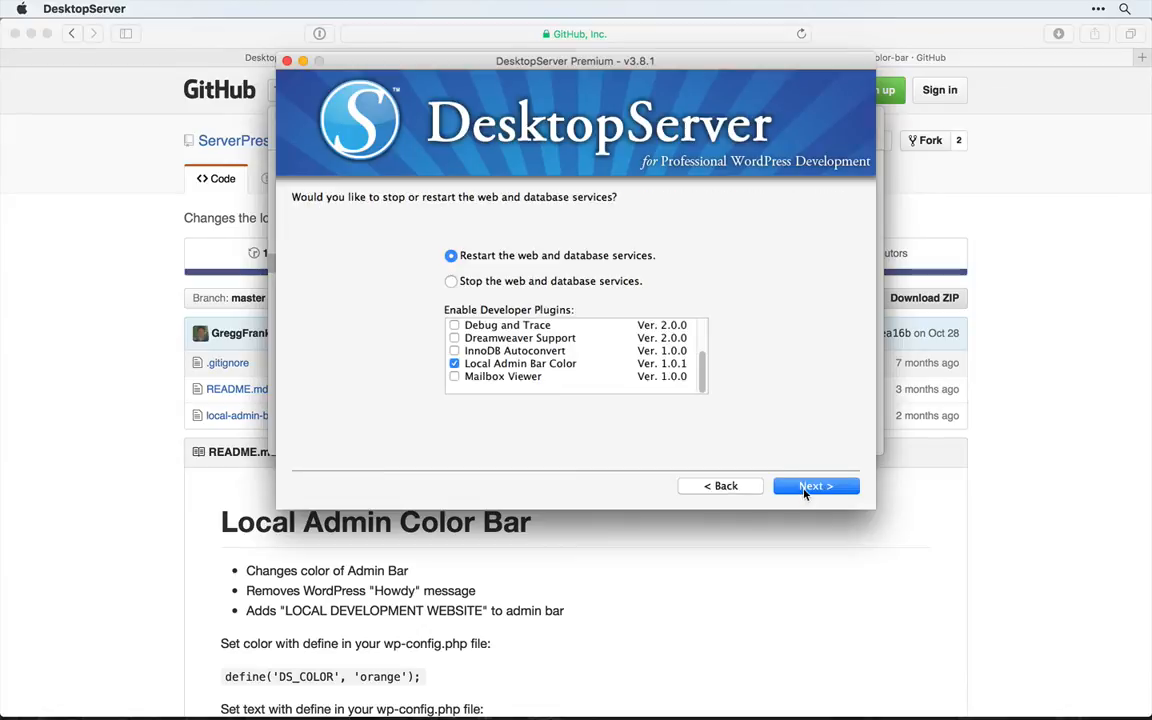
pyautogui.moveTo(728, 464)
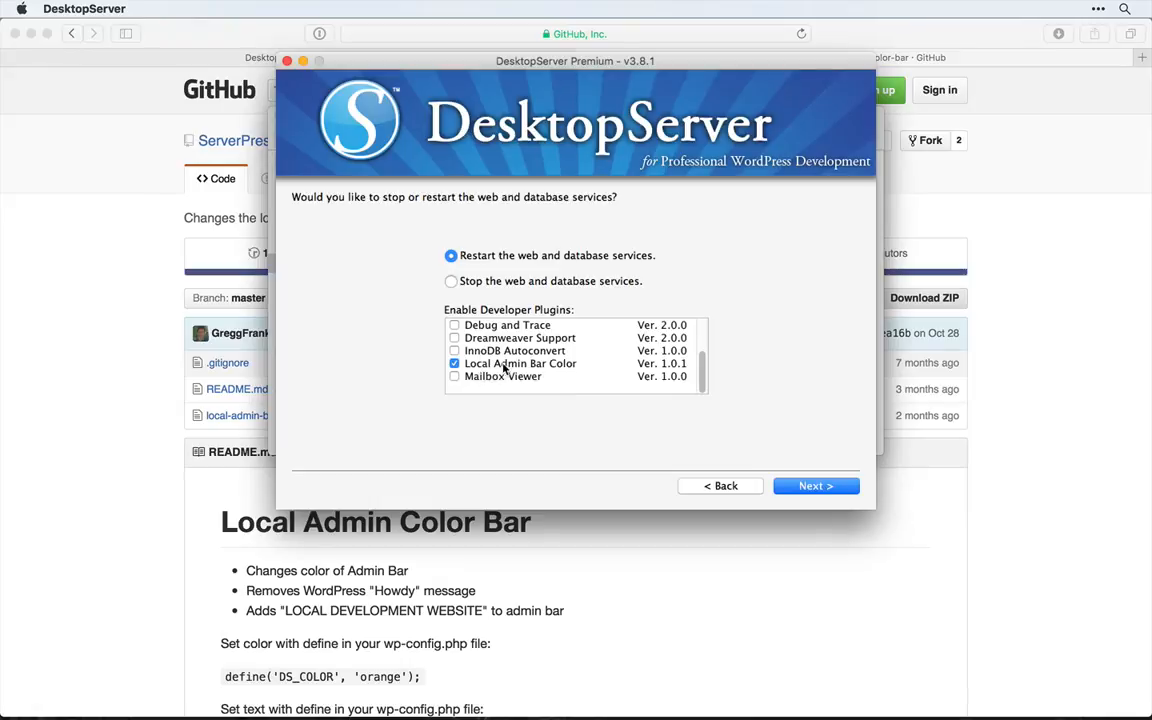
pyautogui.moveTo(492, 262)
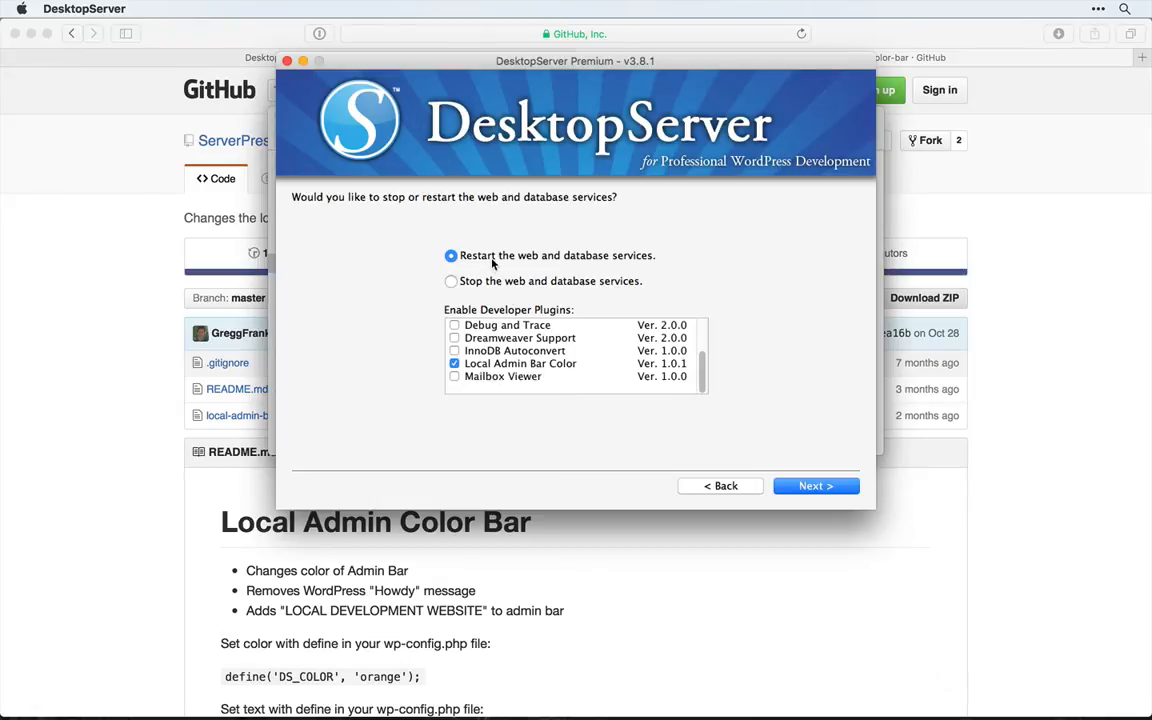
pyautogui.click(816, 486)
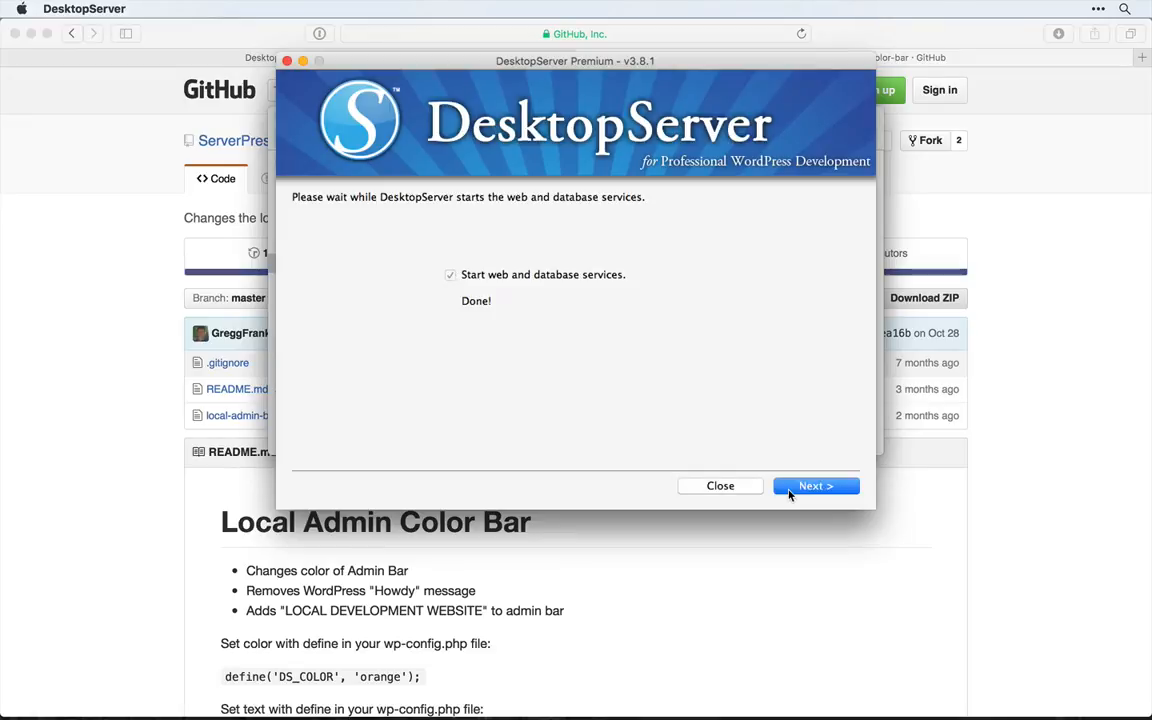
pyautogui.click(816, 486)
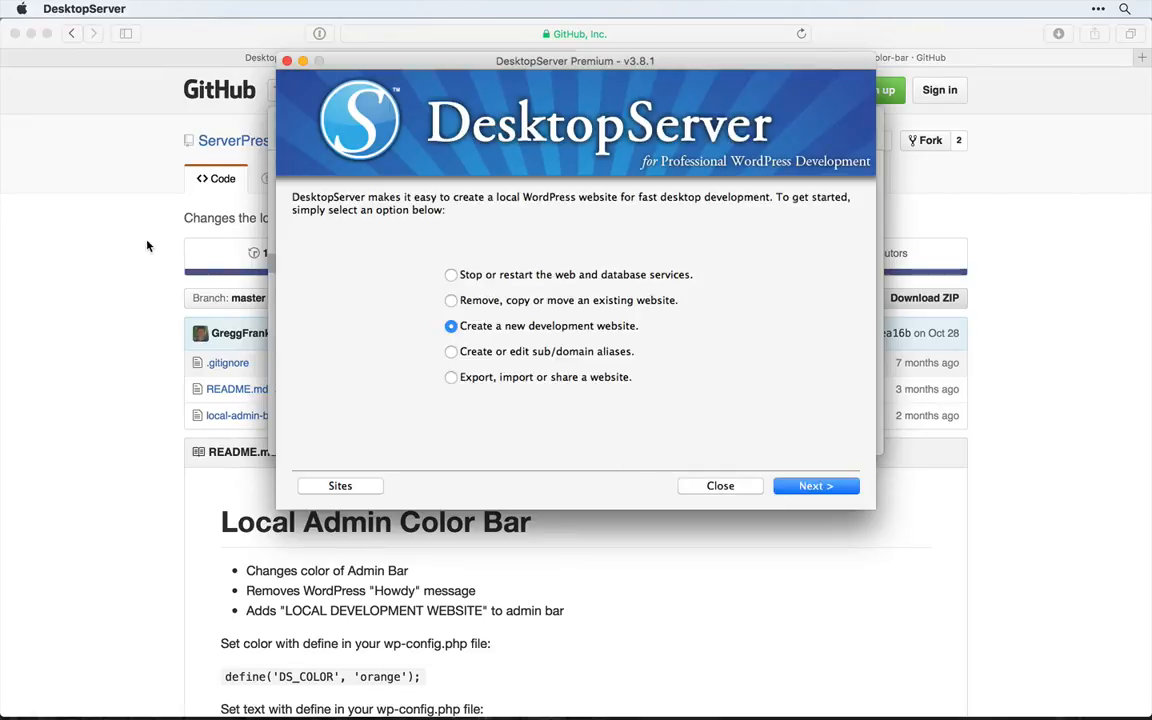
pyautogui.click(340, 486)
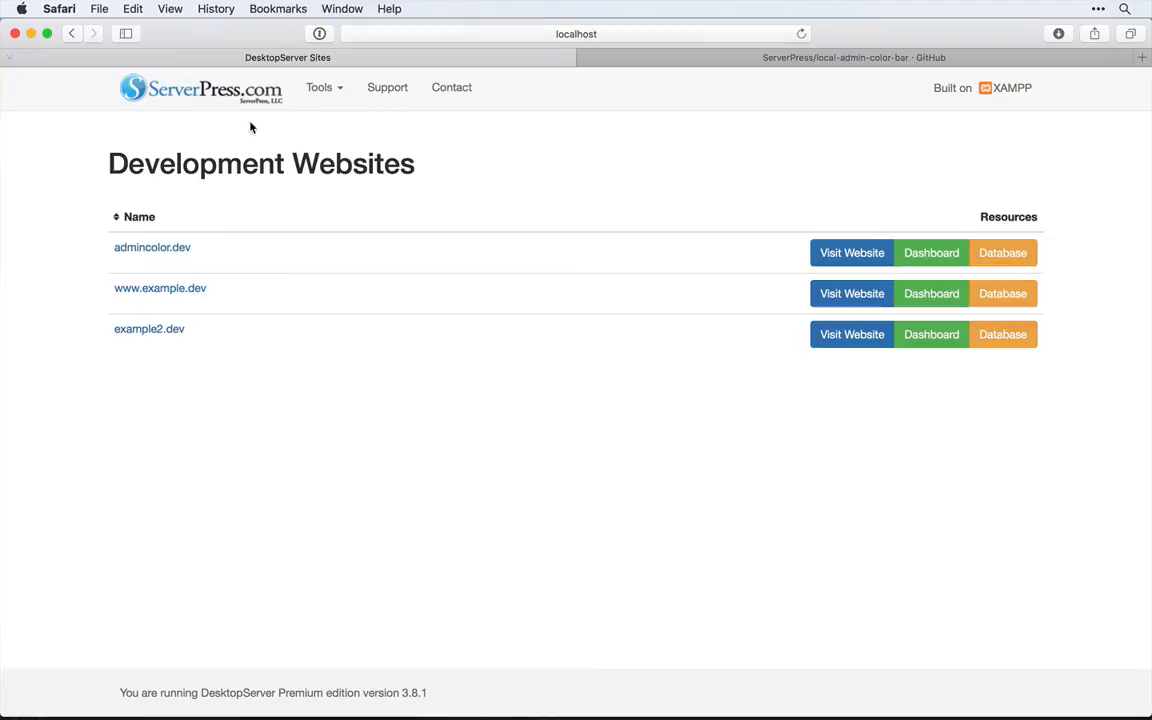
pyautogui.moveTo(152, 248)
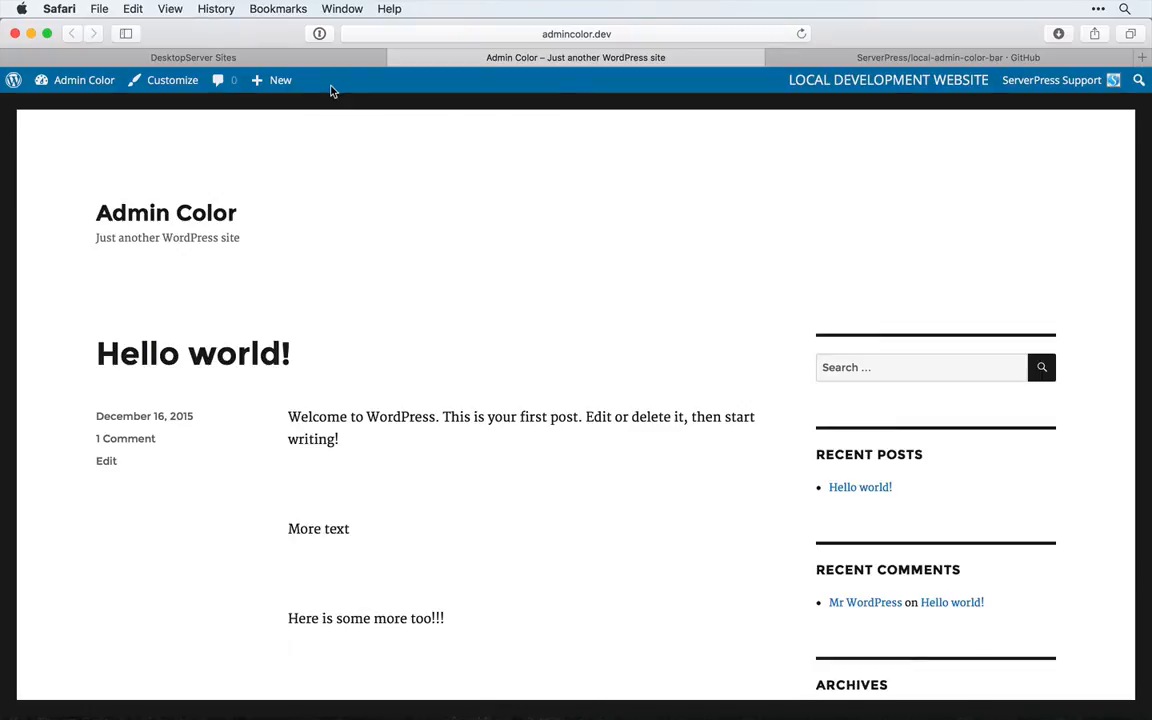
pyautogui.moveTo(788, 88)
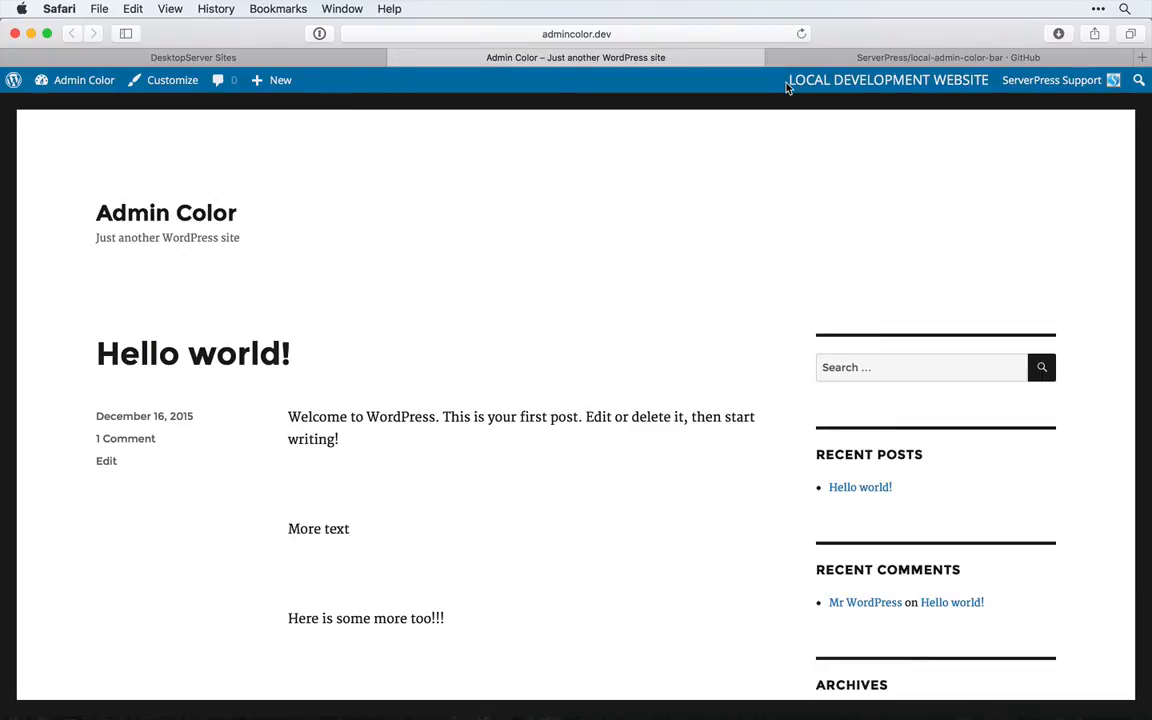
pyautogui.moveTo(948, 80)
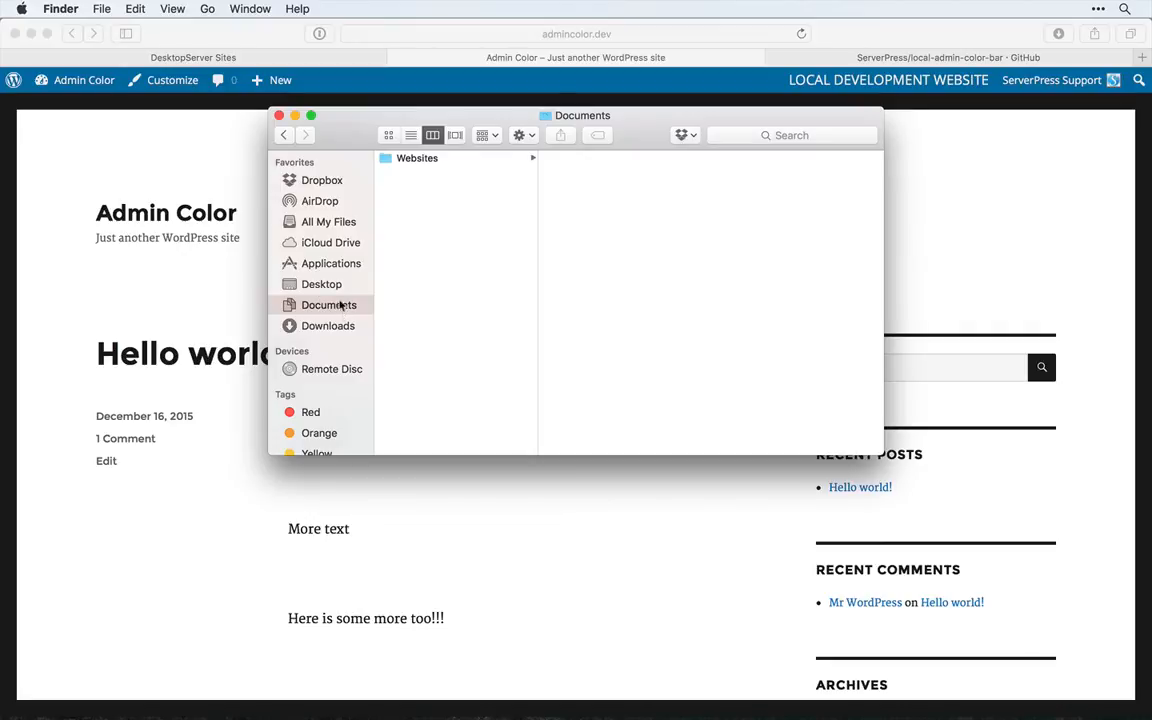
# - Go into Websites > admincolor.dev and select its wp-config.php file
pyautogui.click(416, 158)
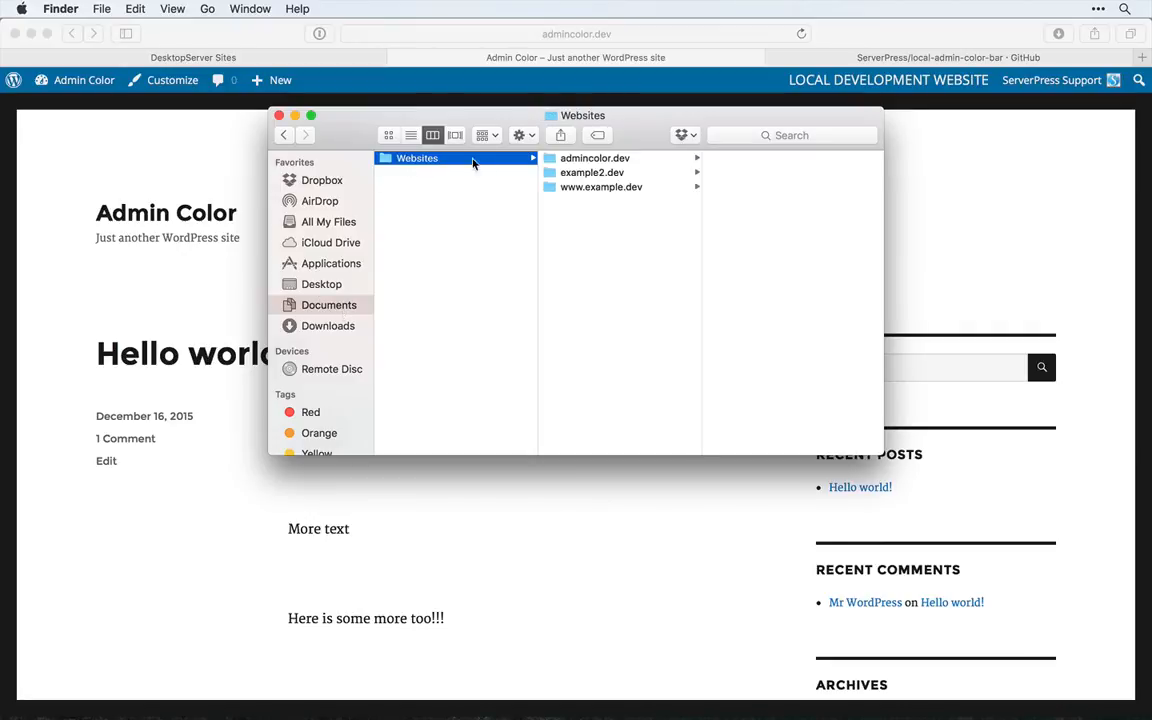
pyautogui.click(594, 158)
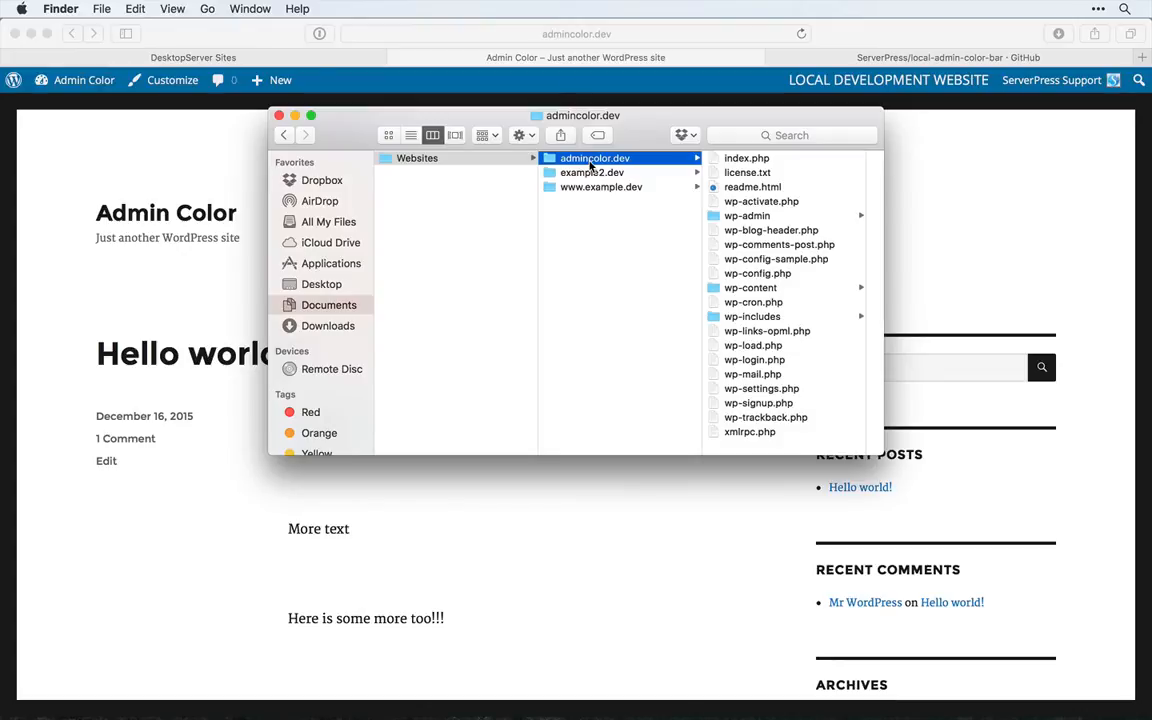
pyautogui.click(608, 272)
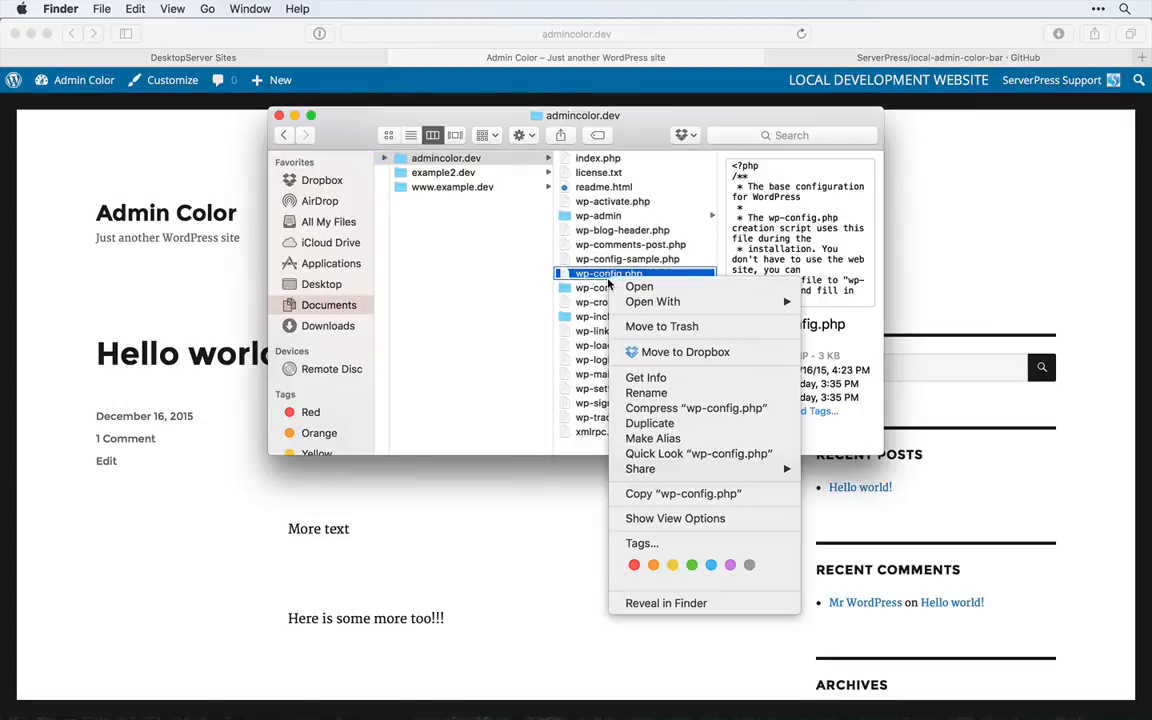
pyautogui.moveTo(652, 300)
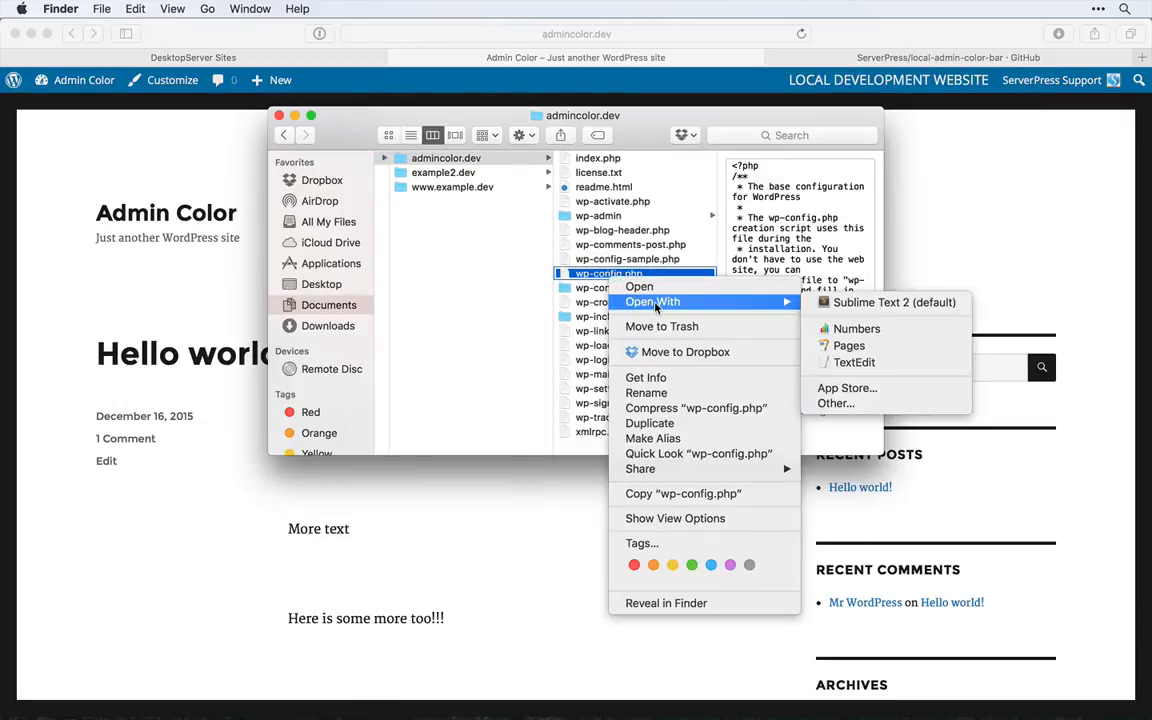
pyautogui.moveTo(892, 302)
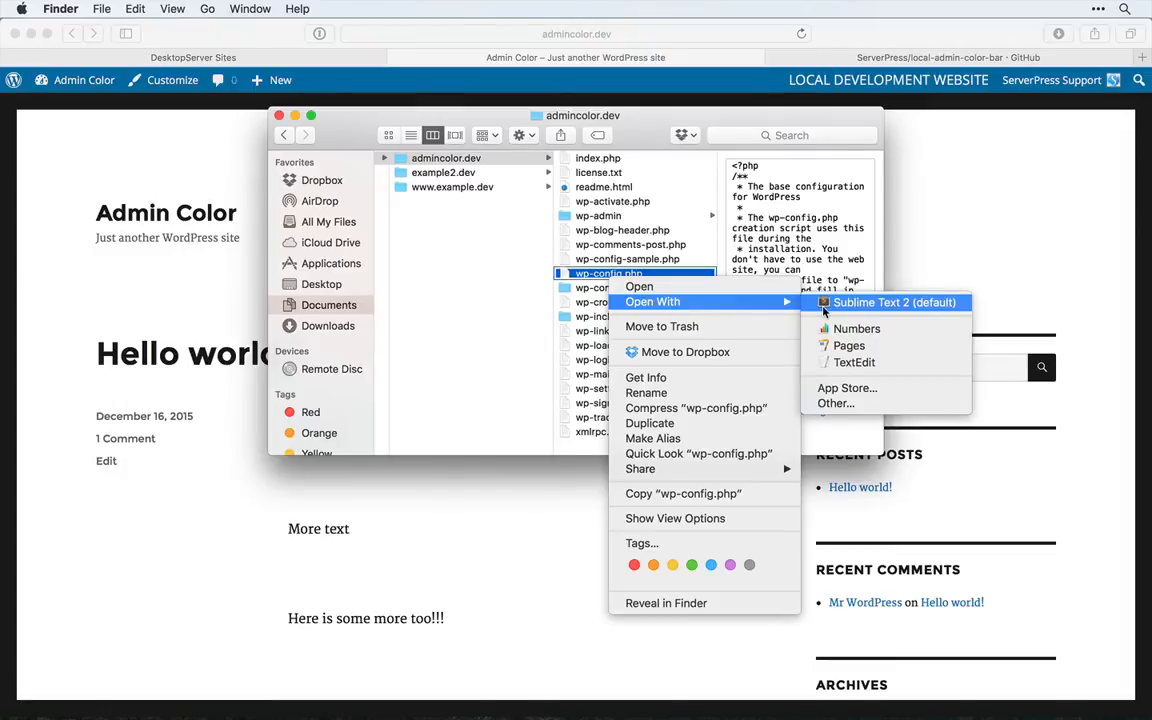
pyautogui.moveTo(856, 328)
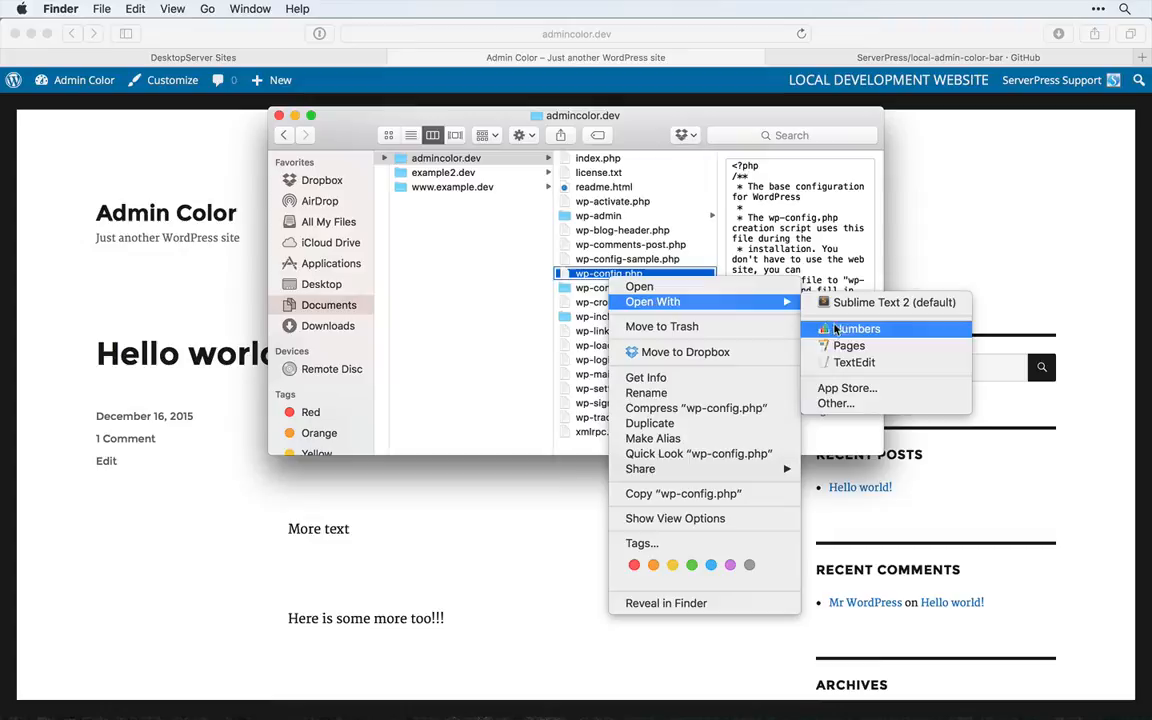
pyautogui.moveTo(856, 362)
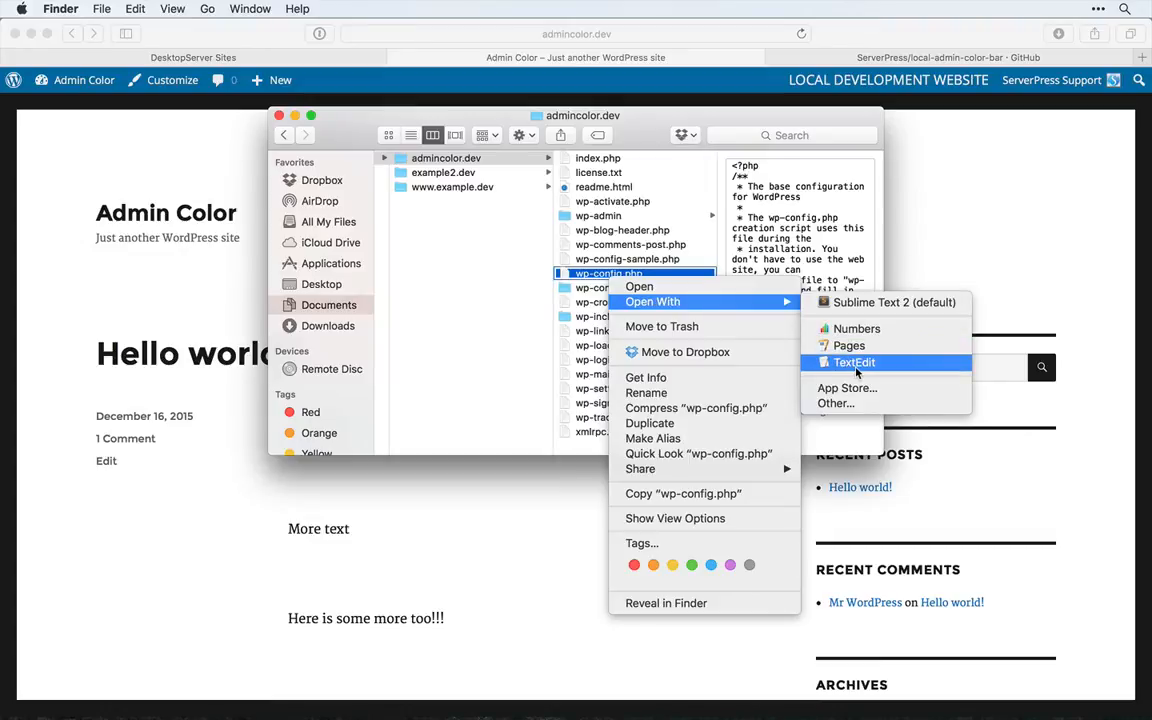
pyautogui.moveTo(848, 344)
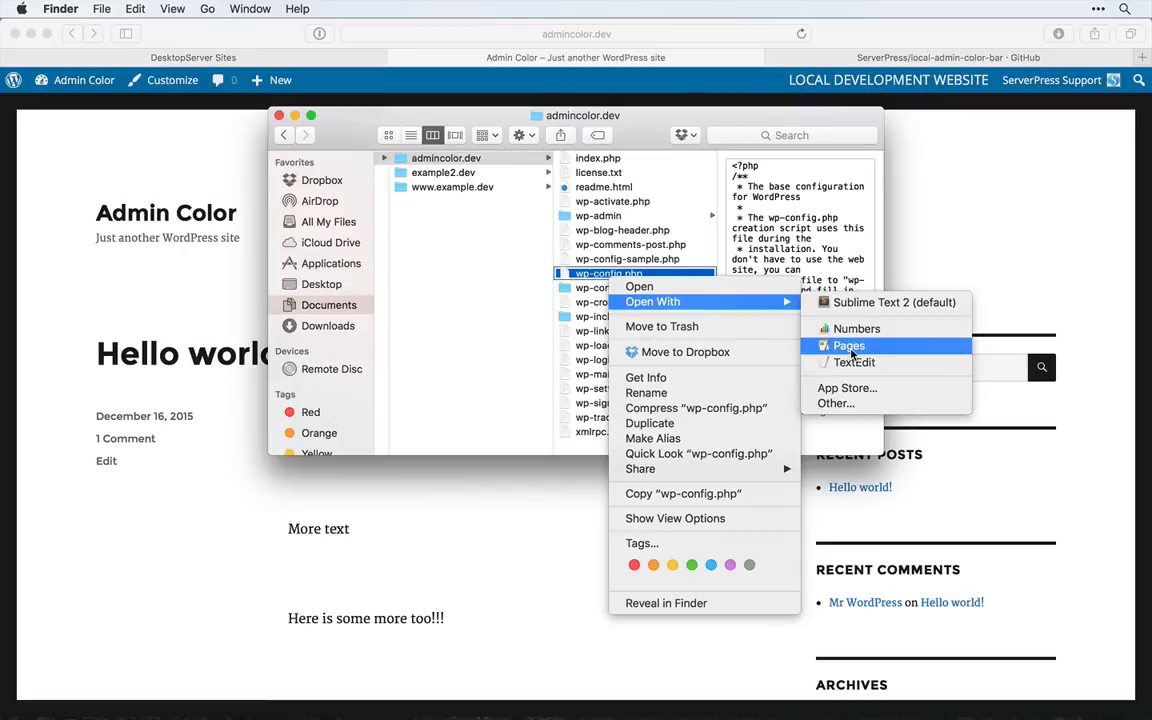
pyautogui.moveTo(892, 302)
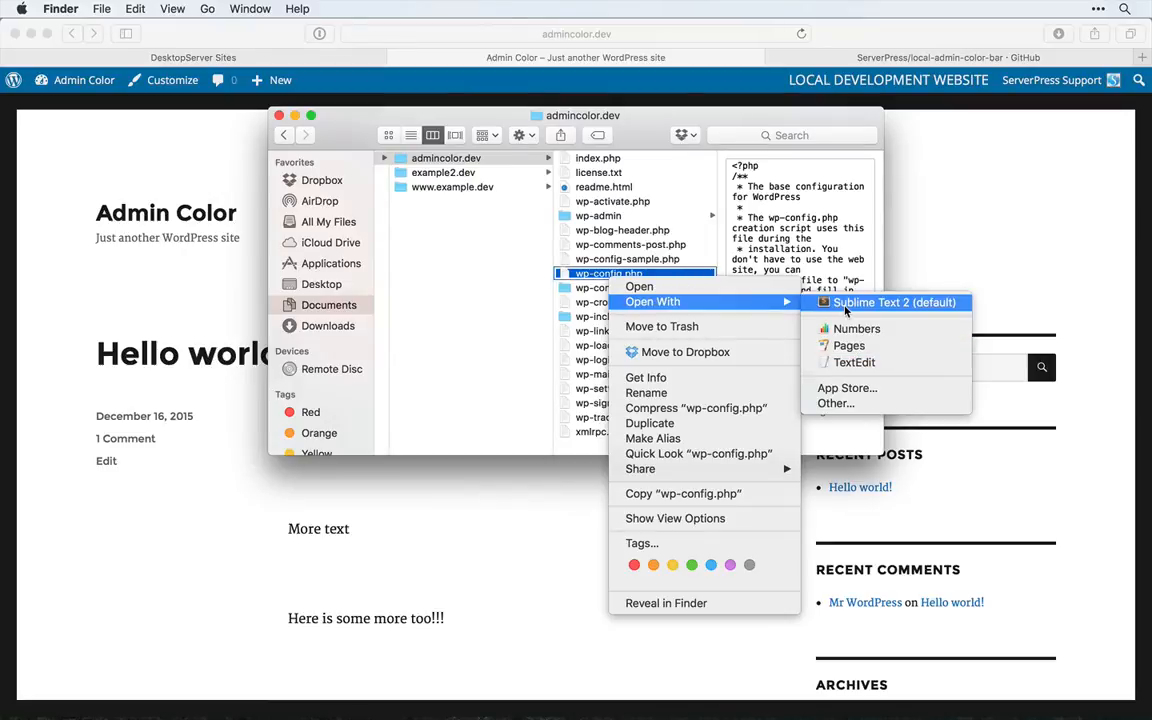
# - Start a new line in admincolor.dev's wp-config.php below the header comment
pyautogui.click(892, 302)
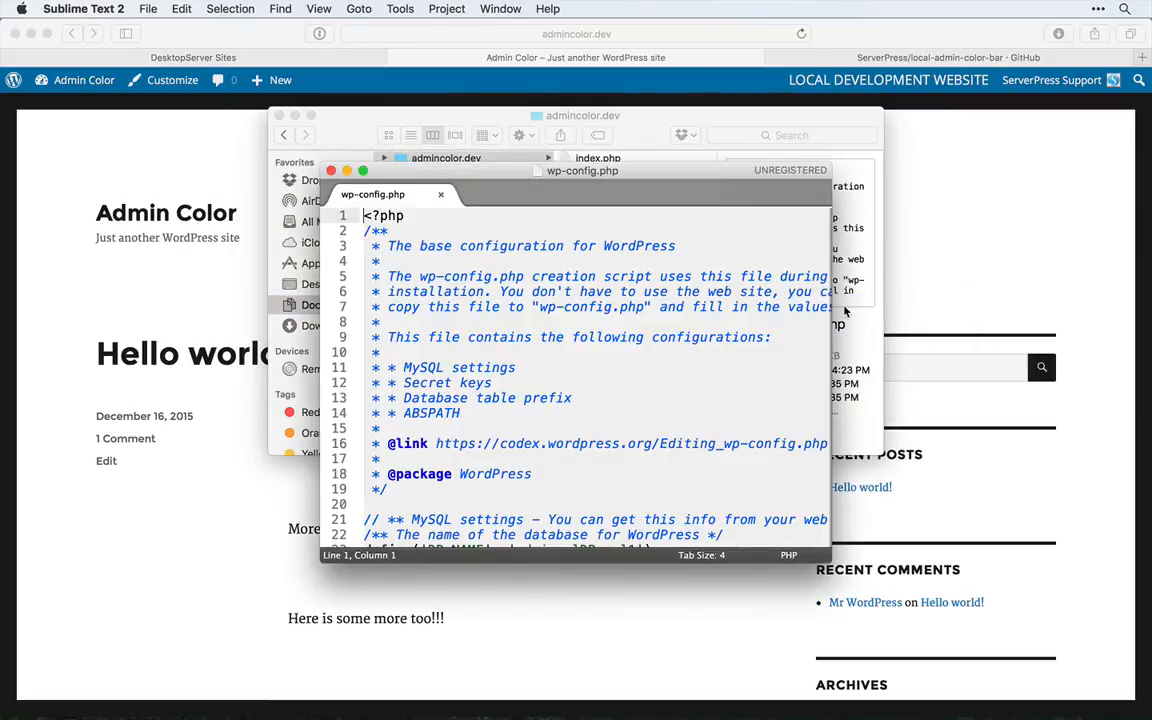
pyautogui.scroll(-3)
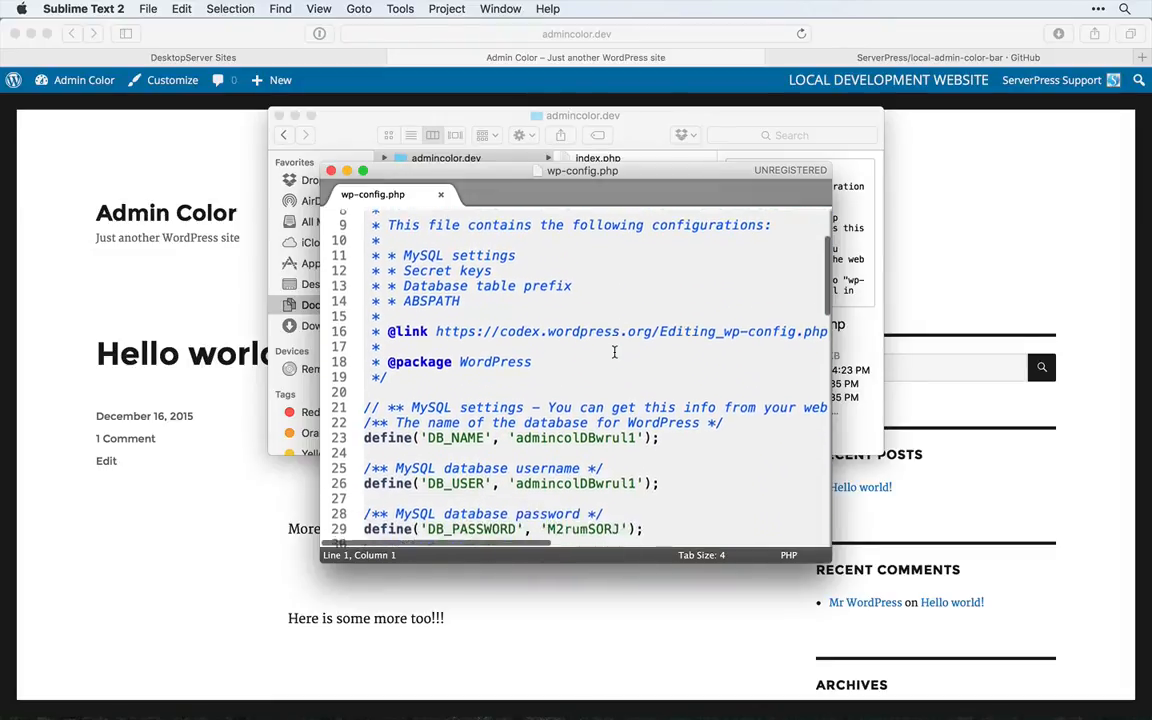
pyautogui.scroll(-3)
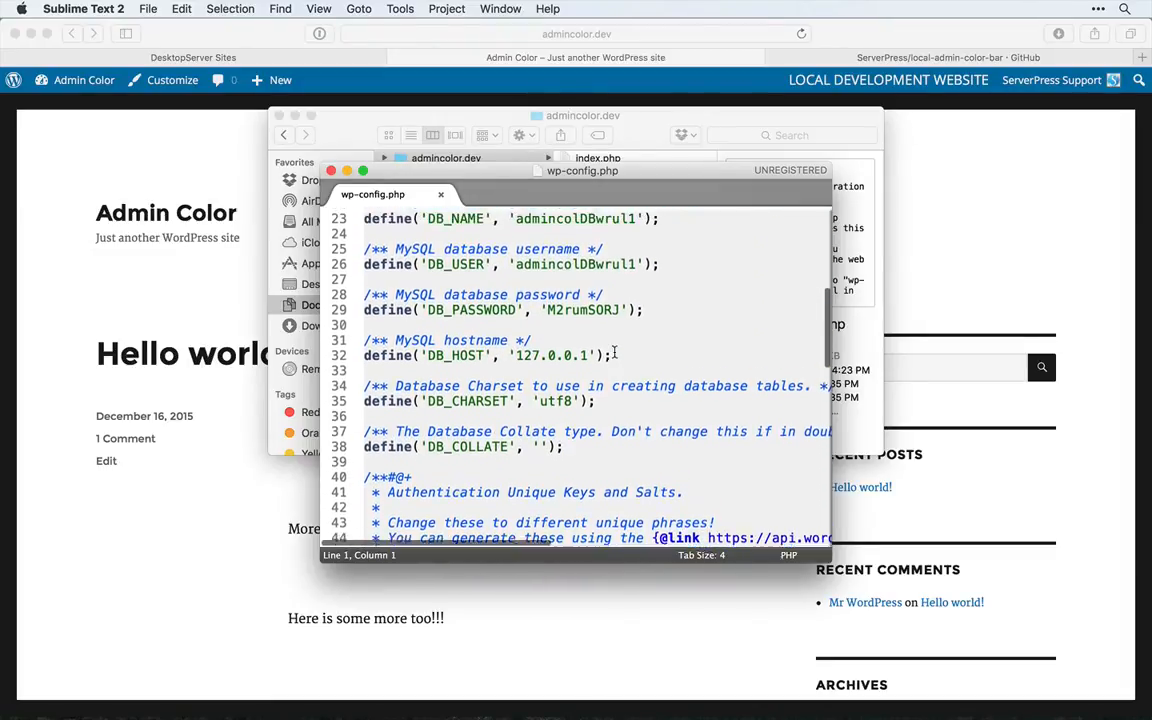
pyautogui.scroll(3)
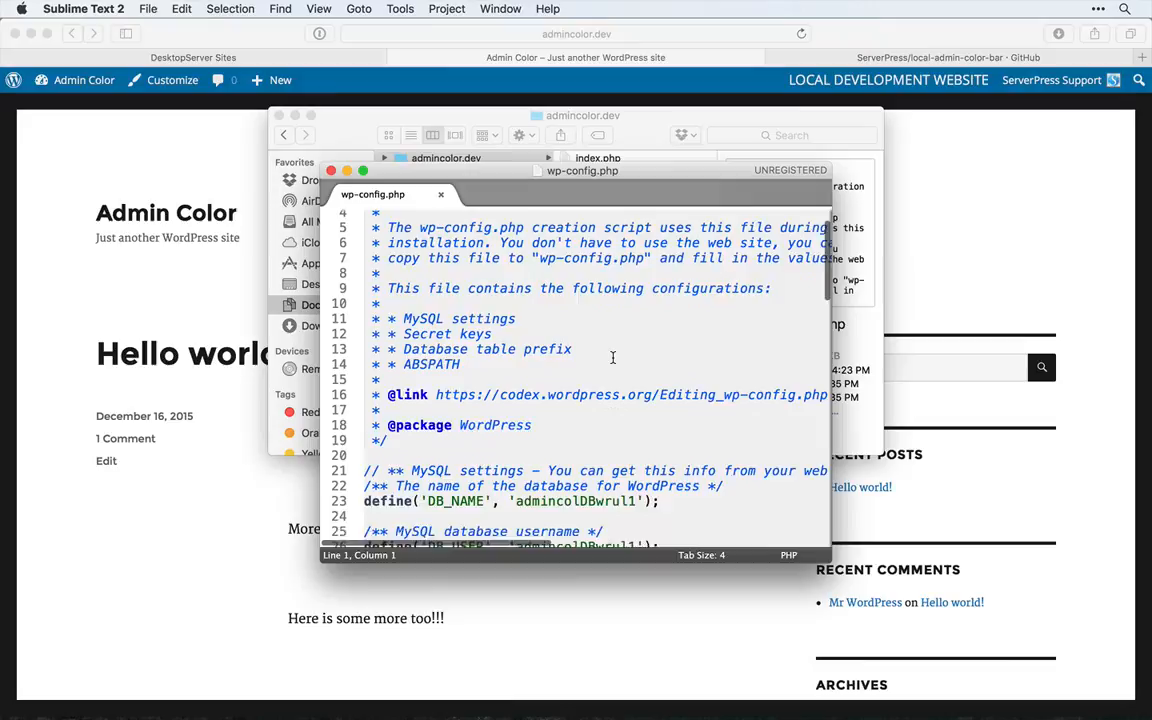
pyautogui.scroll(-3)
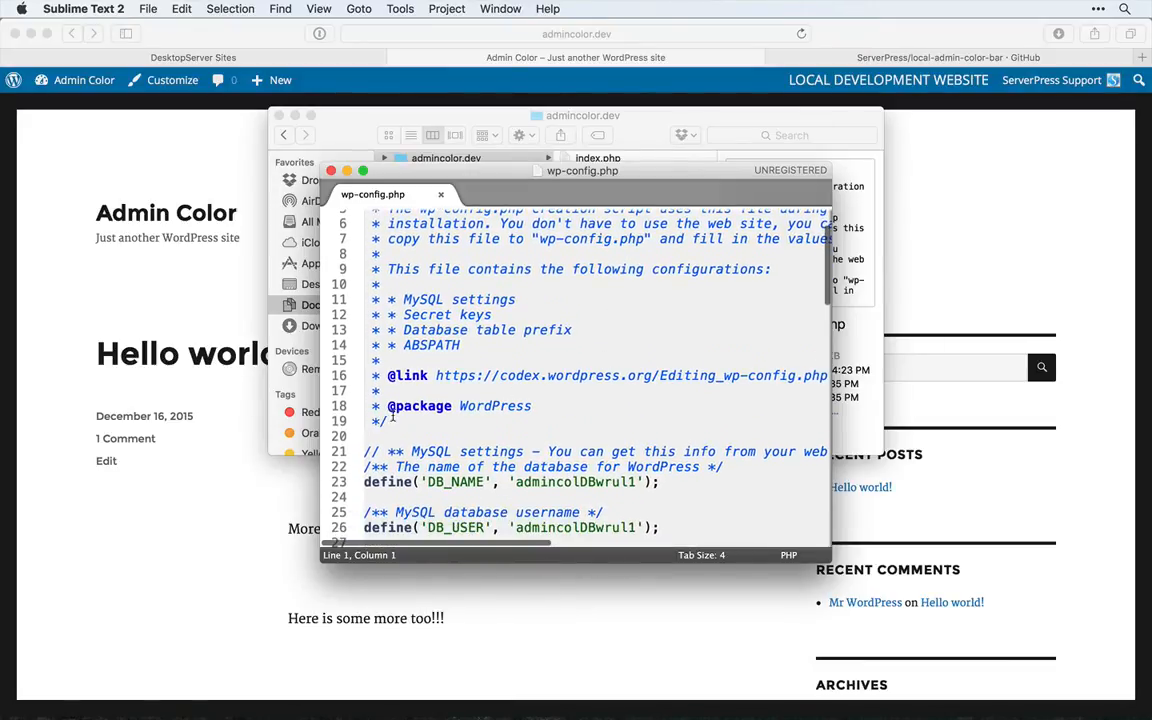
pyautogui.click(388, 420)
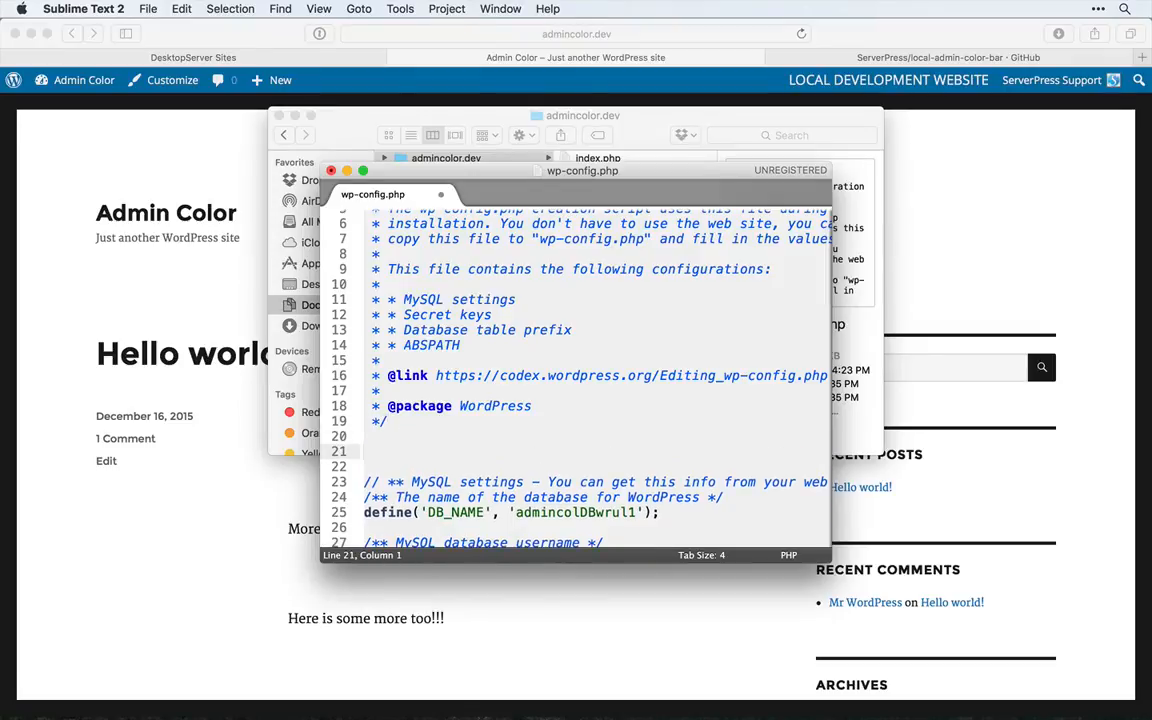
pyautogui.scroll(-3)
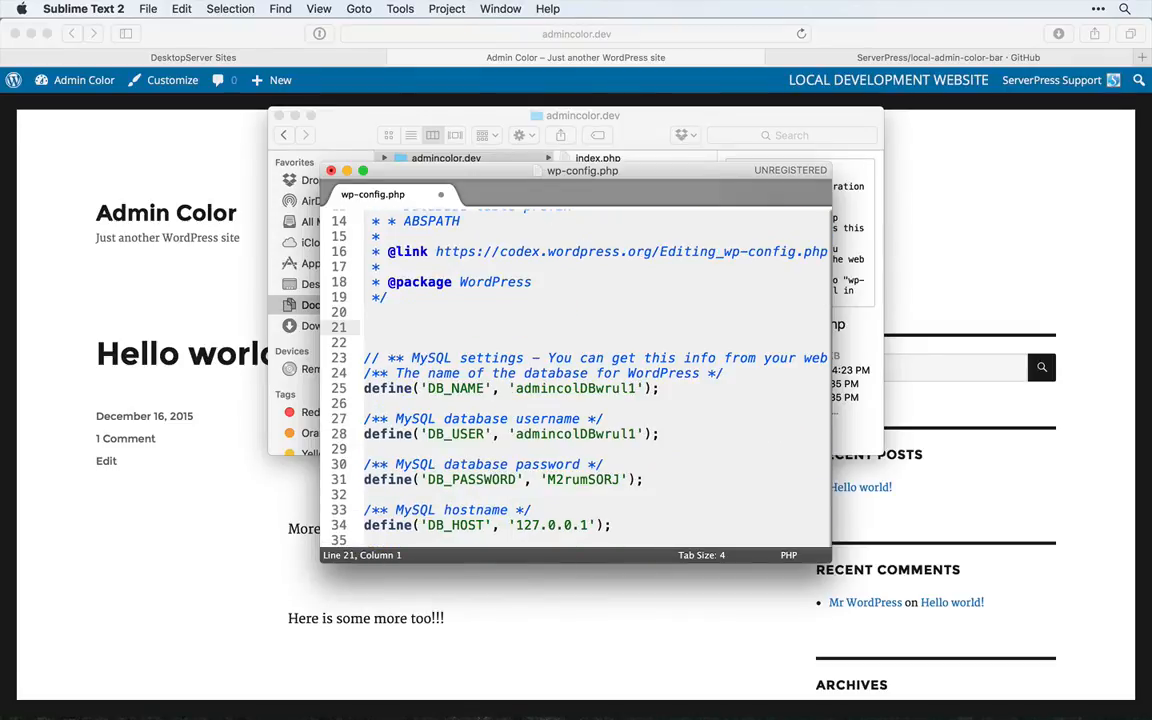
# - Write define('DS_COLOR', '#DF01D7'); on that line
pyautogui.write('define(')
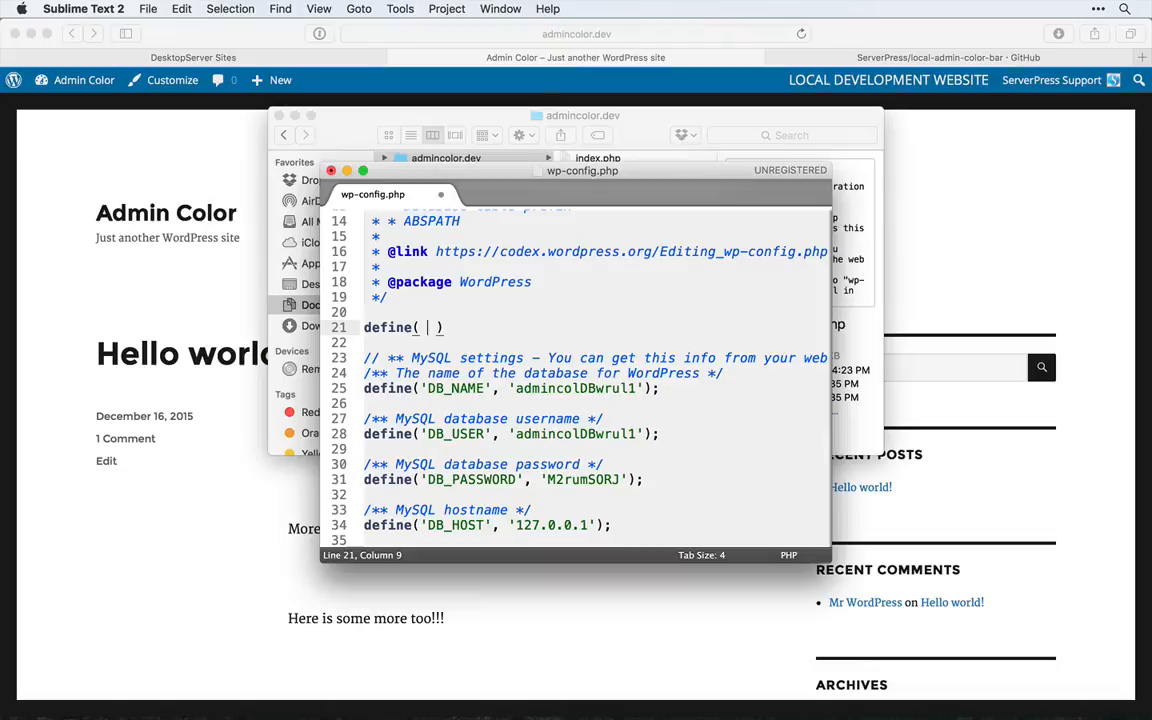
pyautogui.press('backspace')
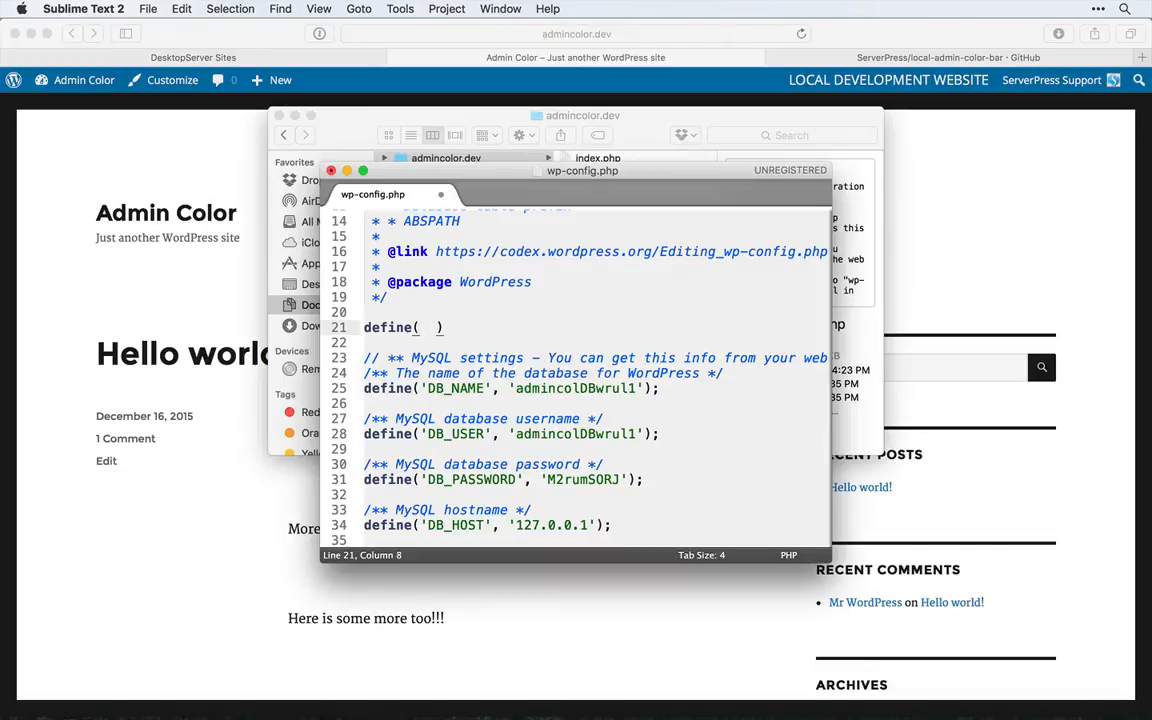
pyautogui.write("''")
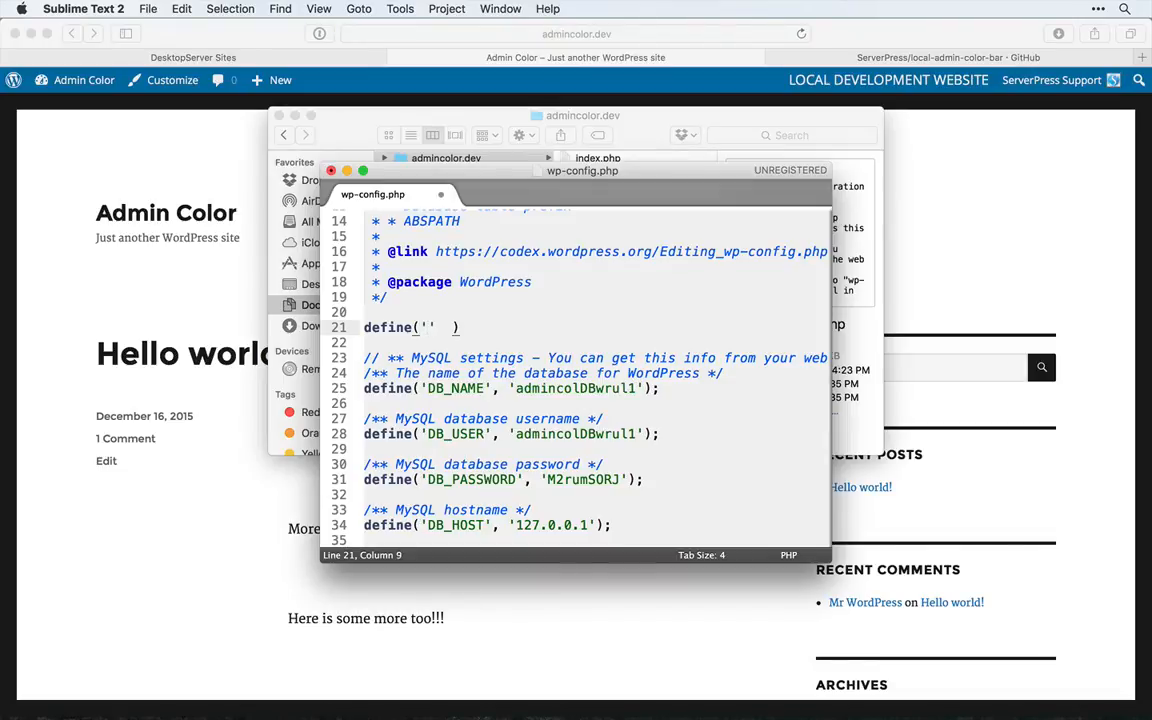
pyautogui.write('DS_')
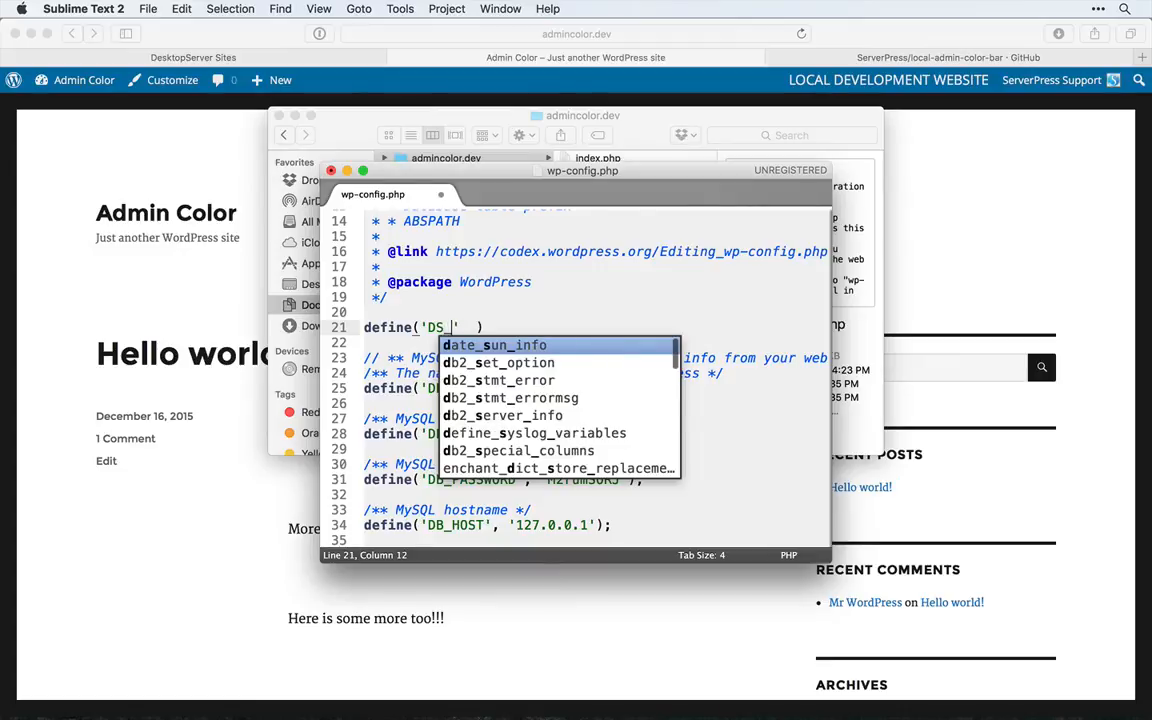
pyautogui.write('COLOR')
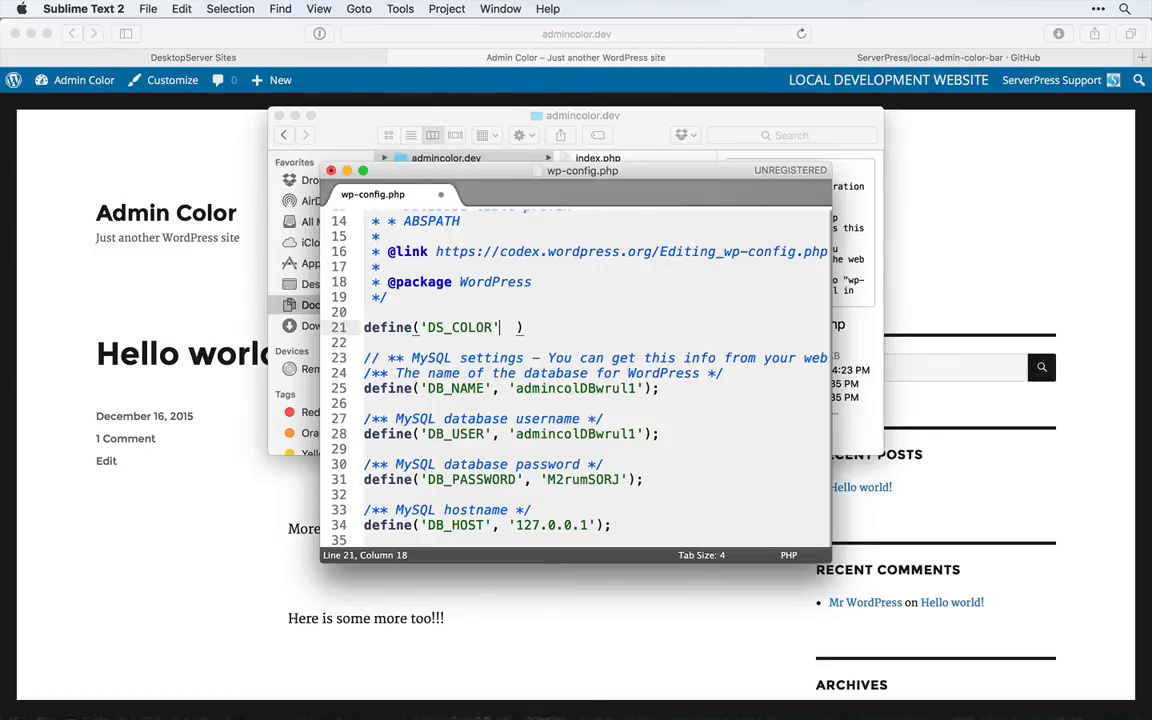
pyautogui.write(',')
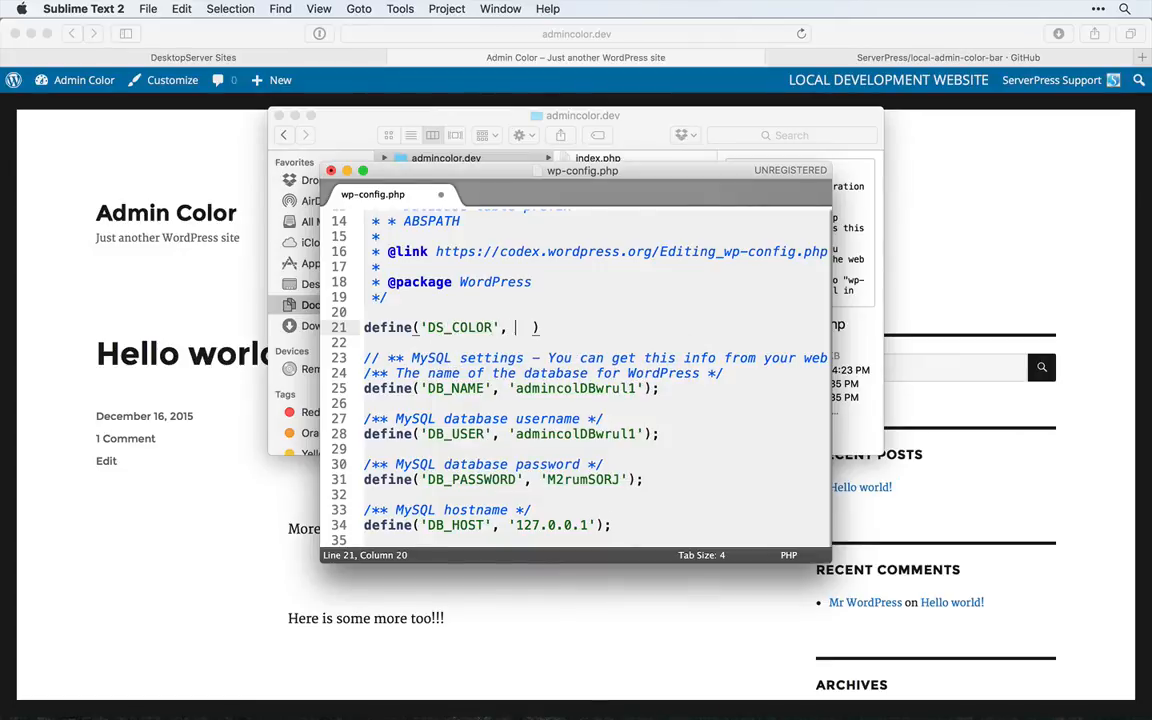
pyautogui.write("''")
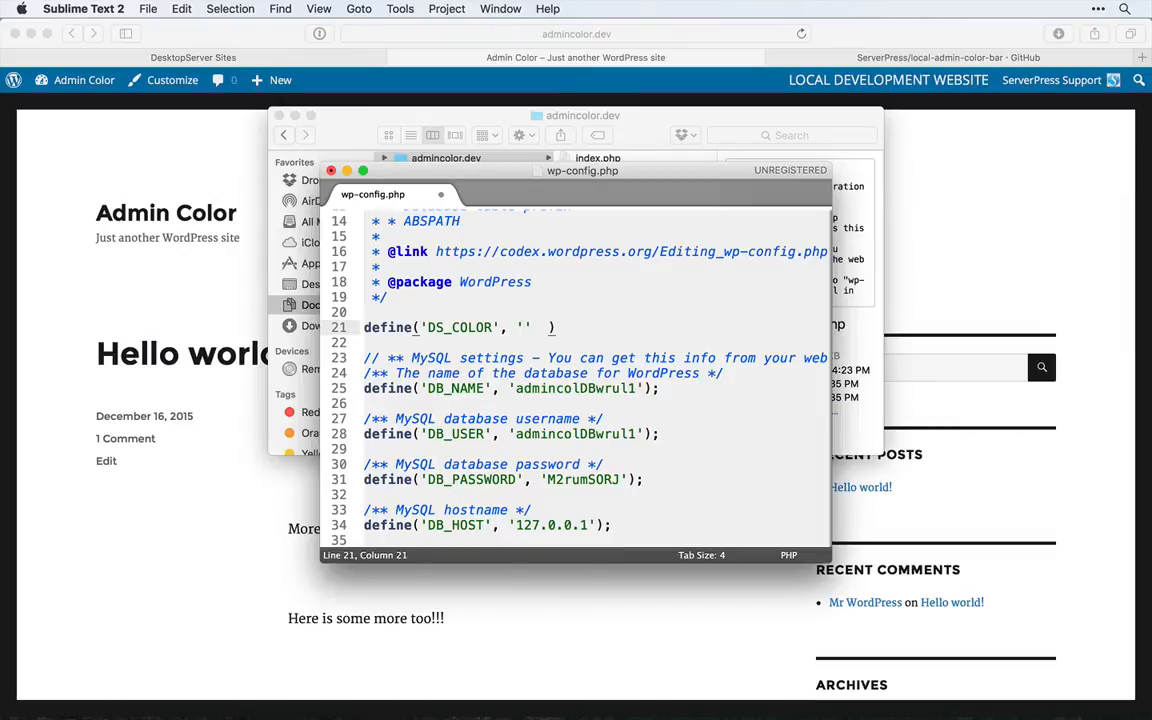
pyautogui.write('#')
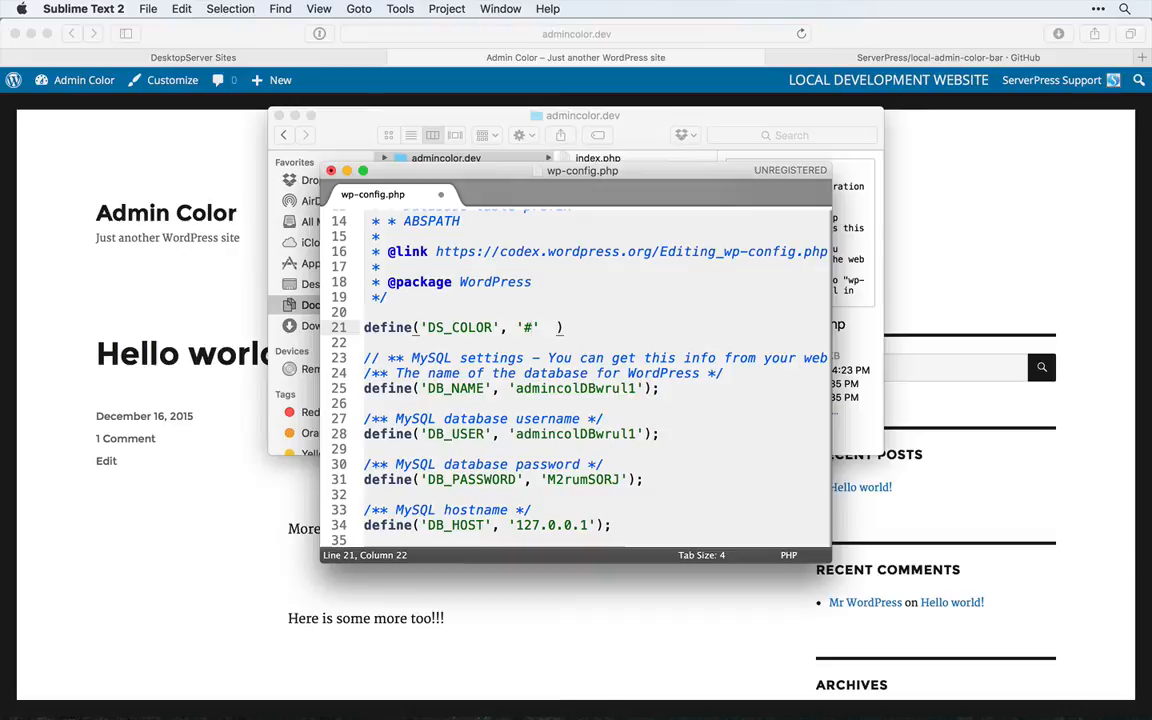
pyautogui.write('DF01')
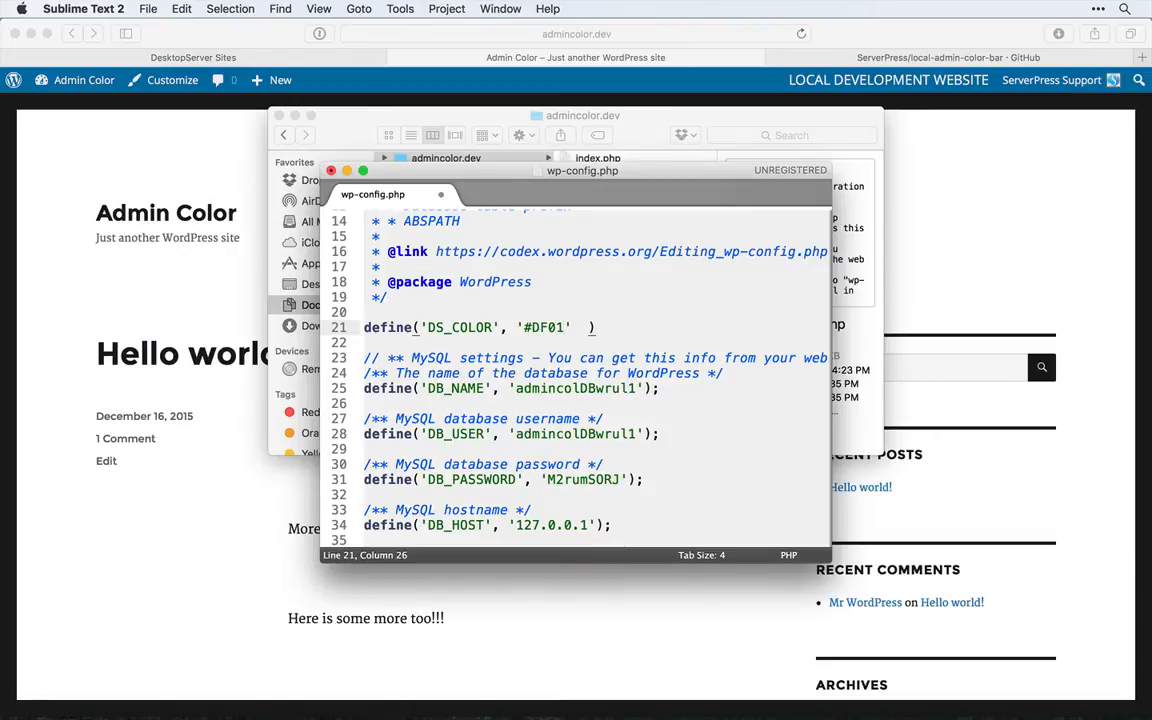
pyautogui.write('D7')
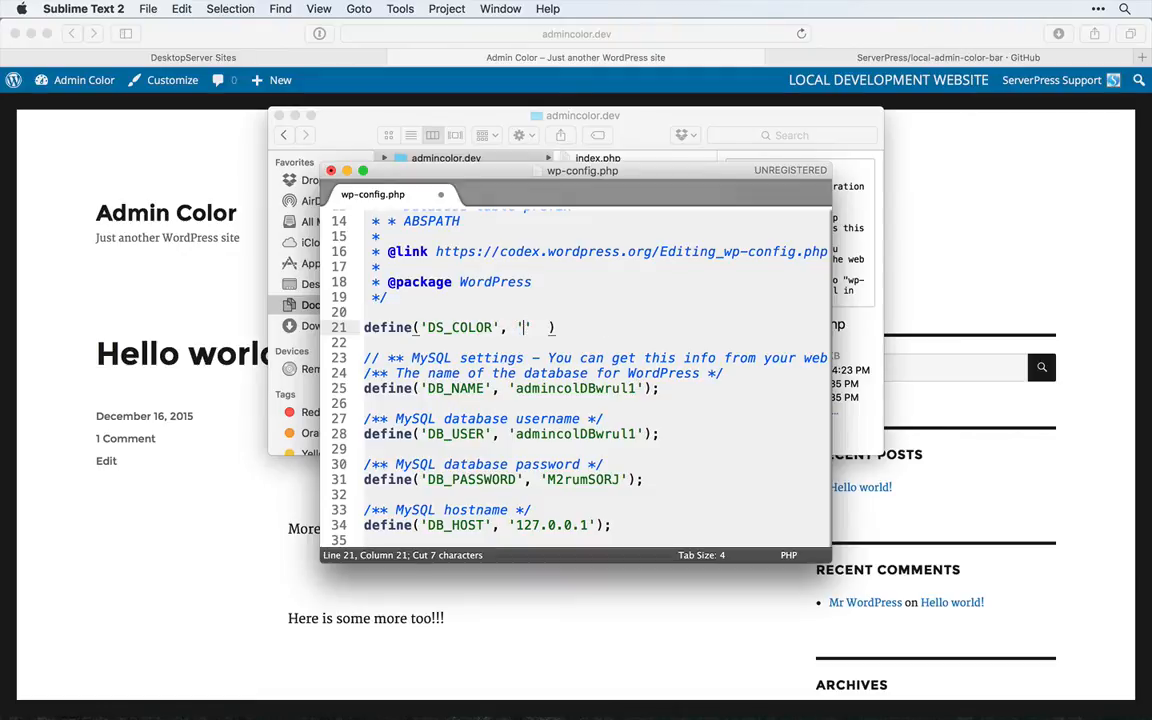
pyautogui.write('g')
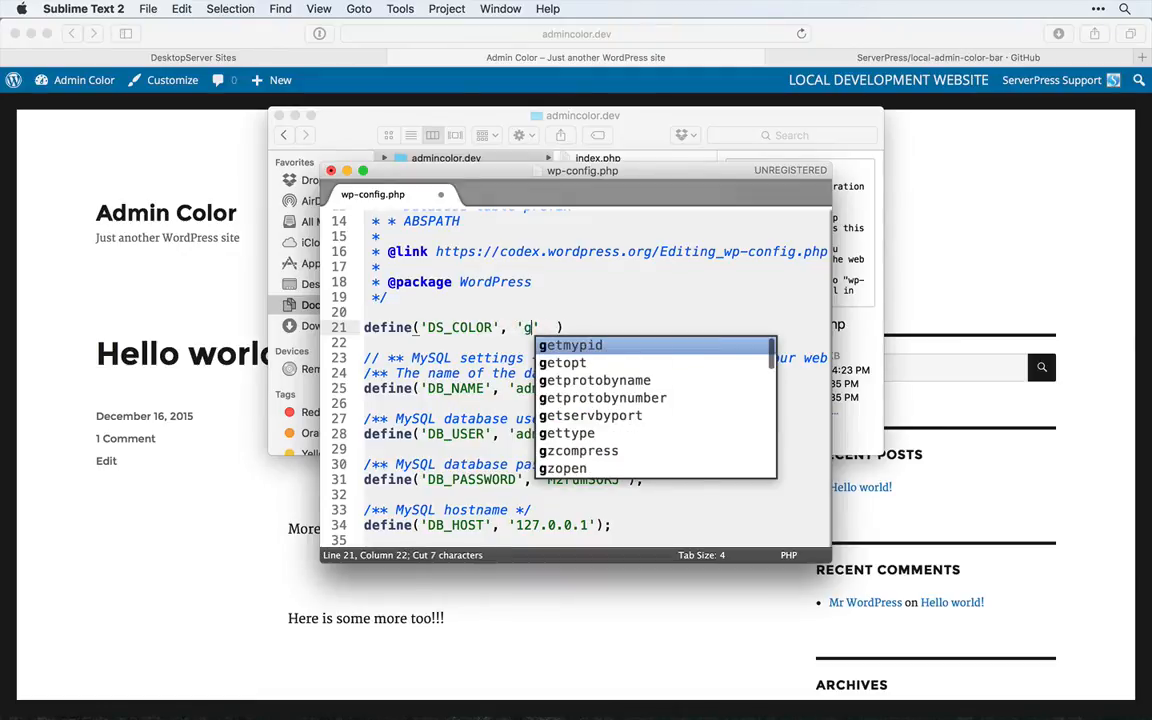
pyautogui.write('reen')
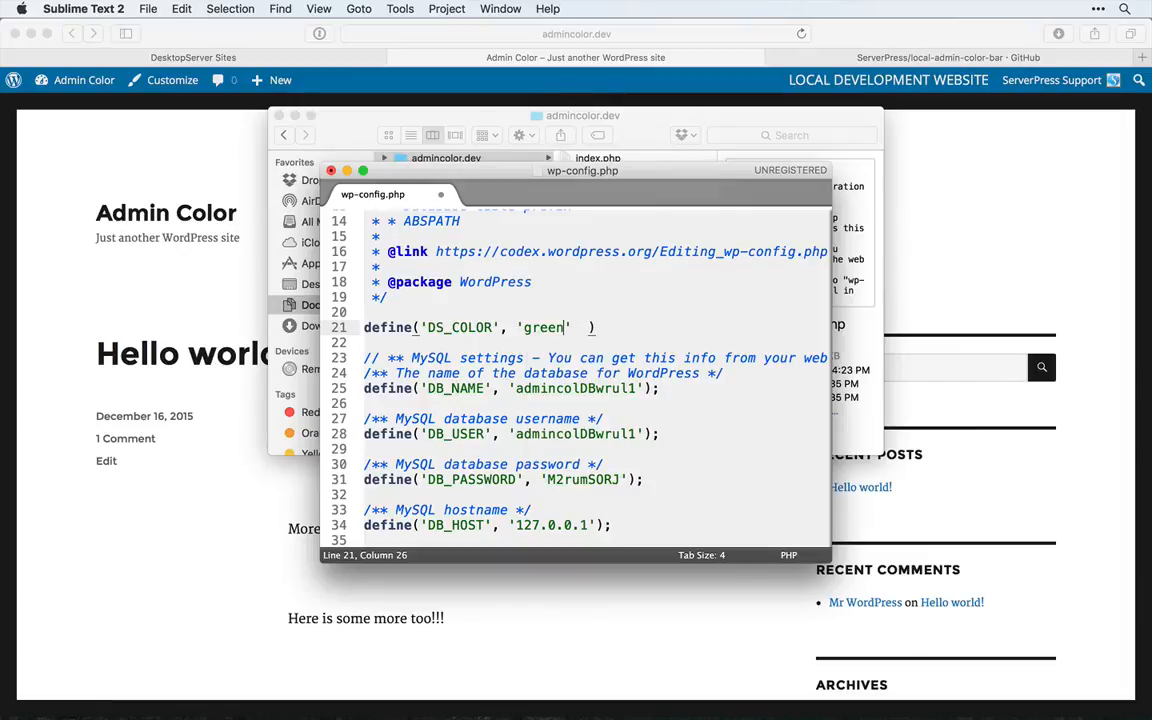
pyautogui.write('#DF01D7')
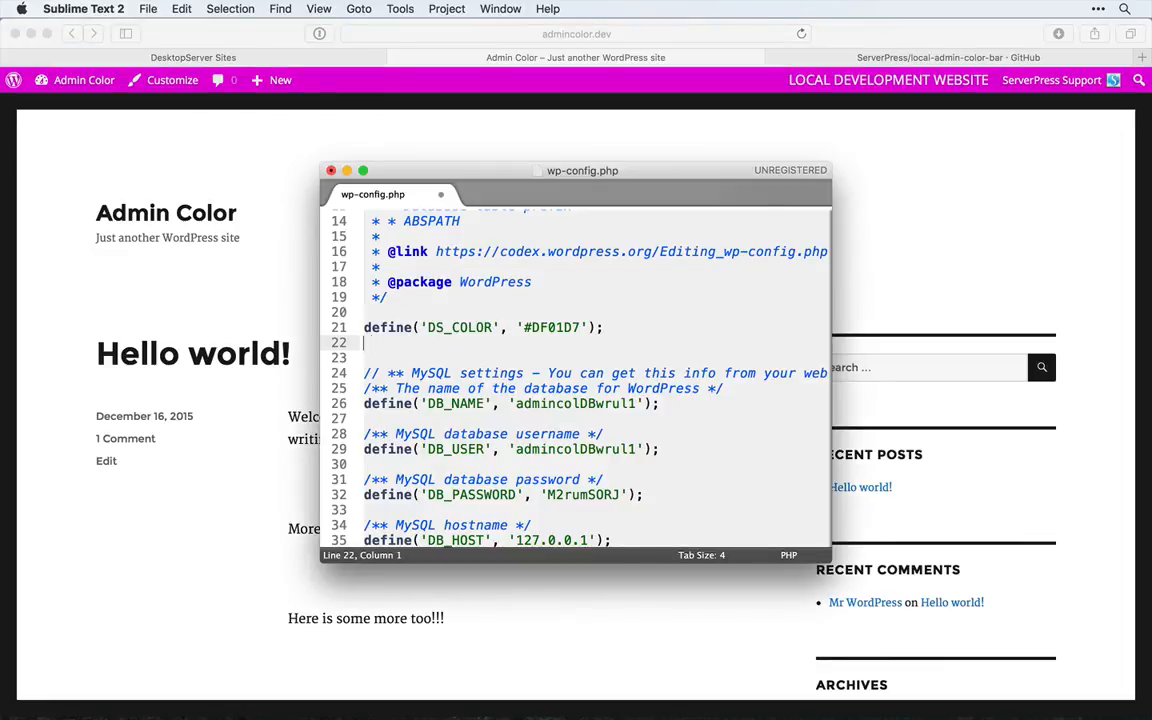
# - Write define('ENV_TEXT', 'Admin Color Bar Demo'); below the DS_COLOR line
pyautogui.write("define('ENV")
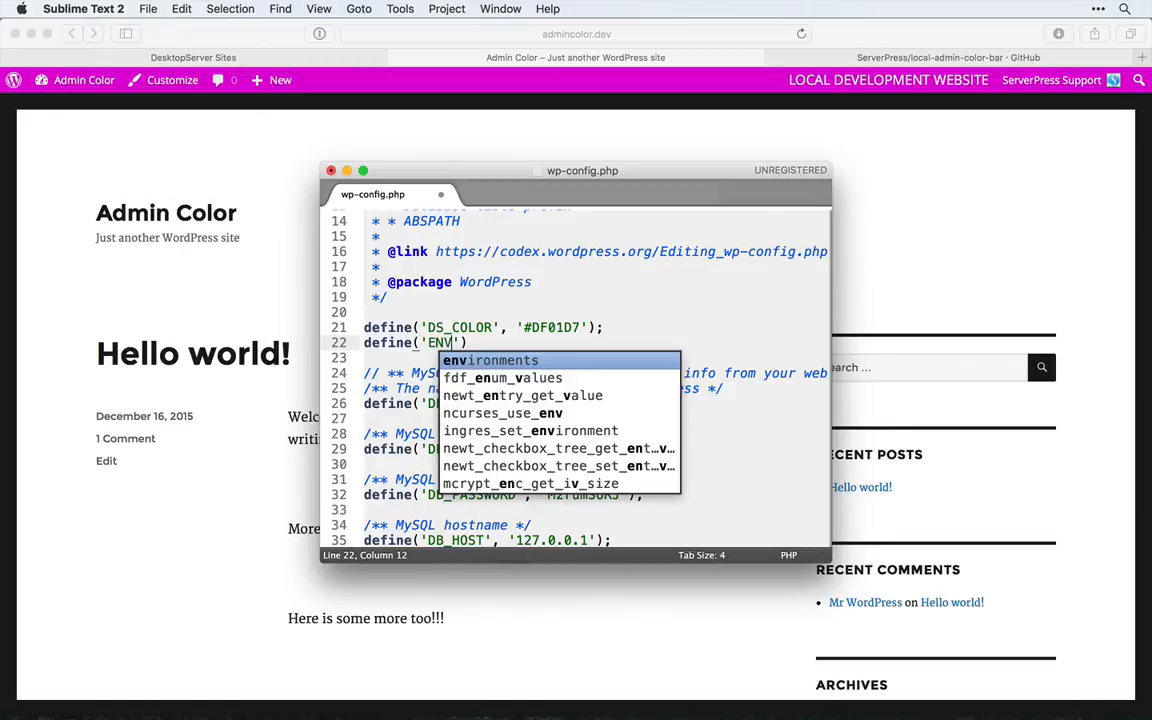
pyautogui.write('_TEX')
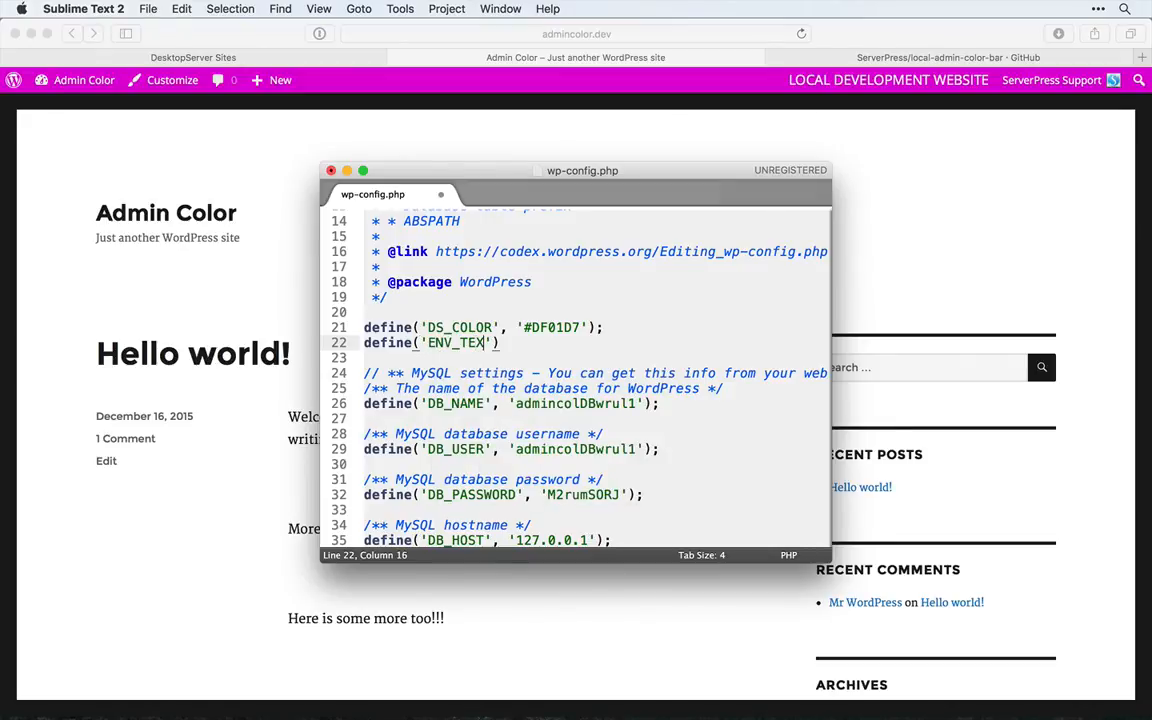
pyautogui.write('T')
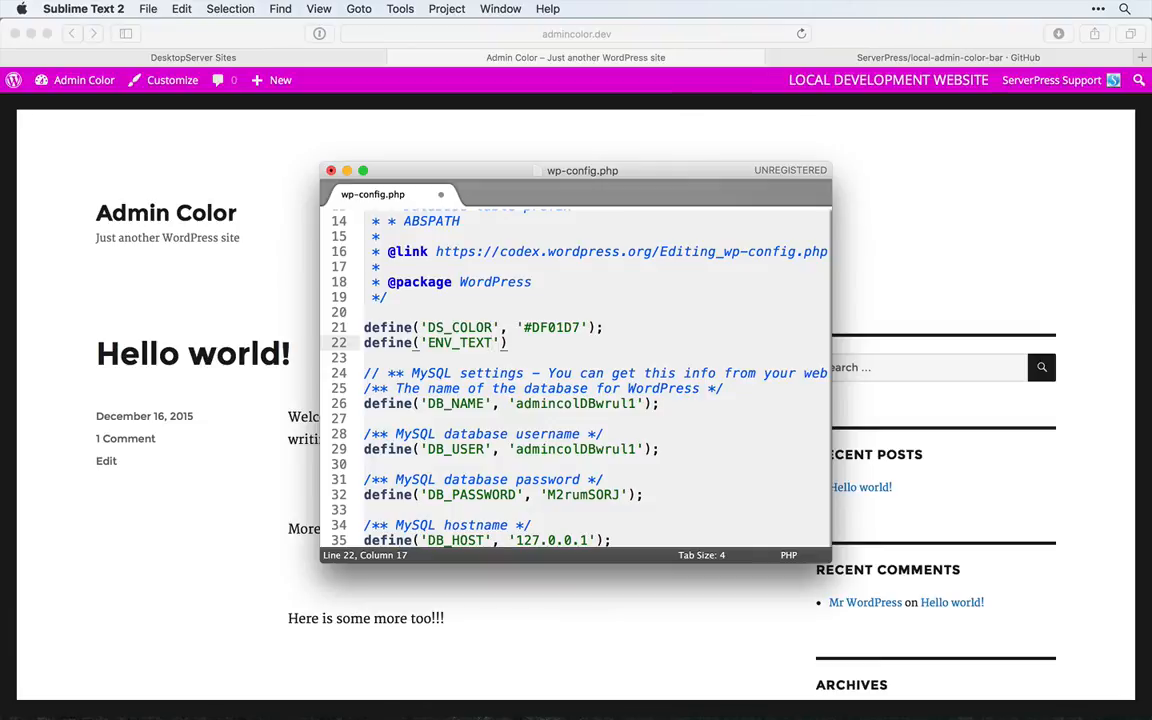
pyautogui.write(',')
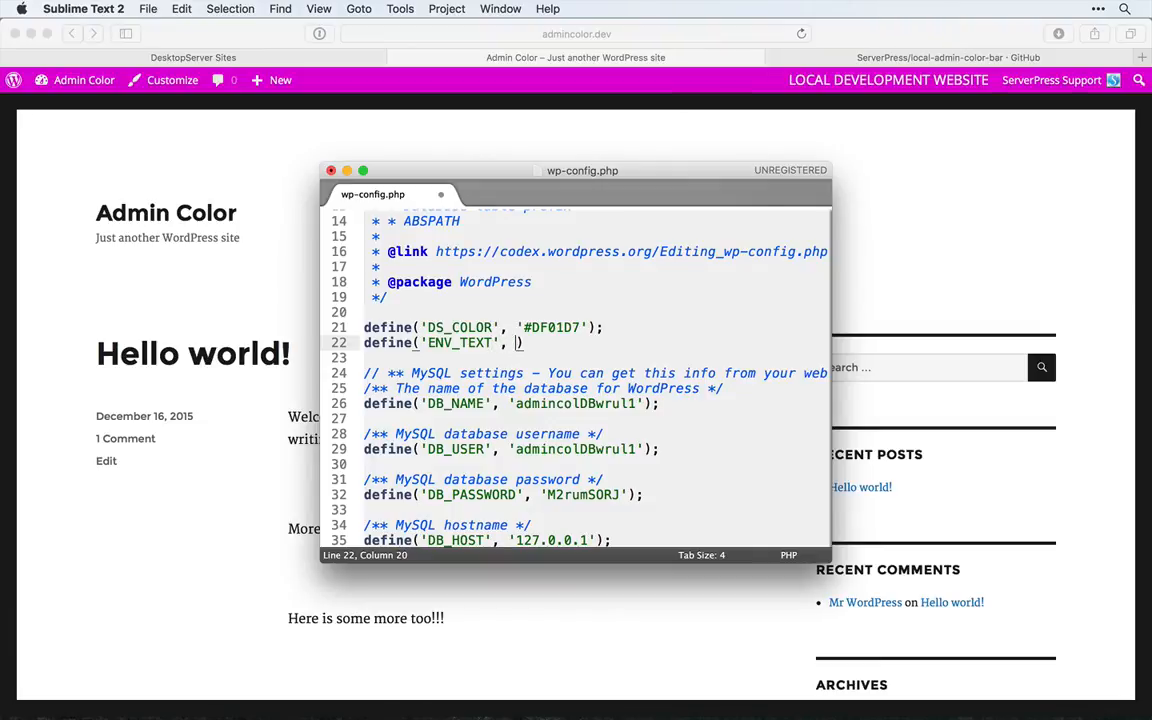
pyautogui.write("'")
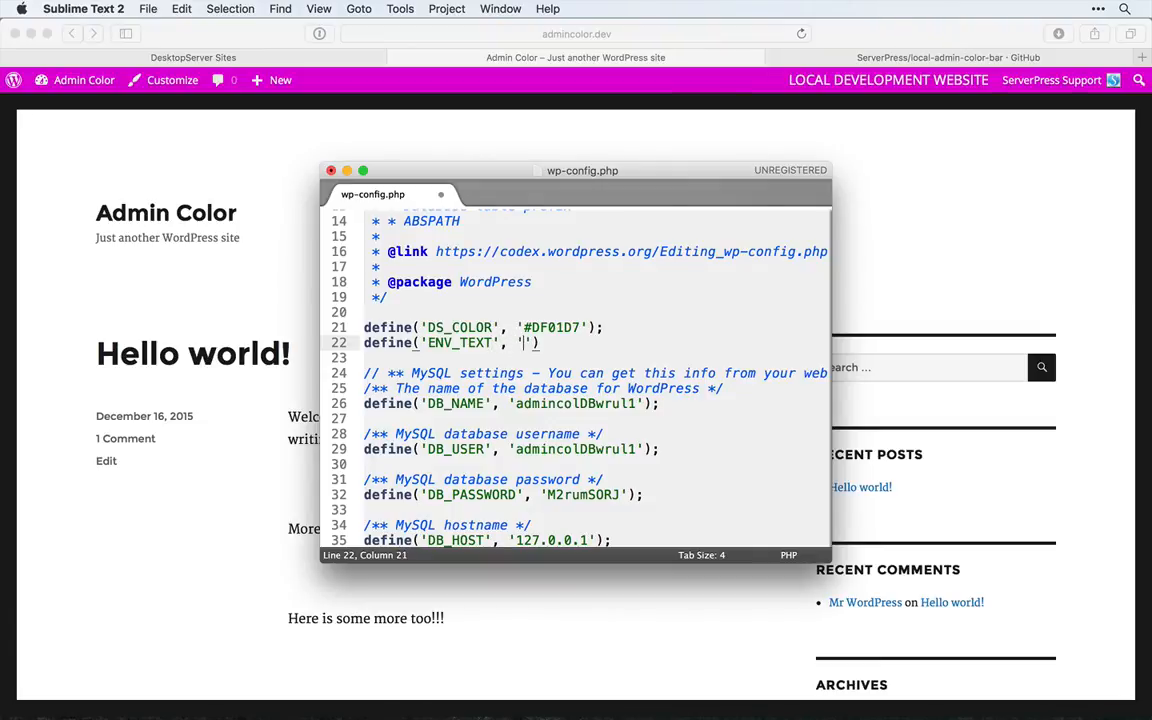
pyautogui.write('Admin Co')
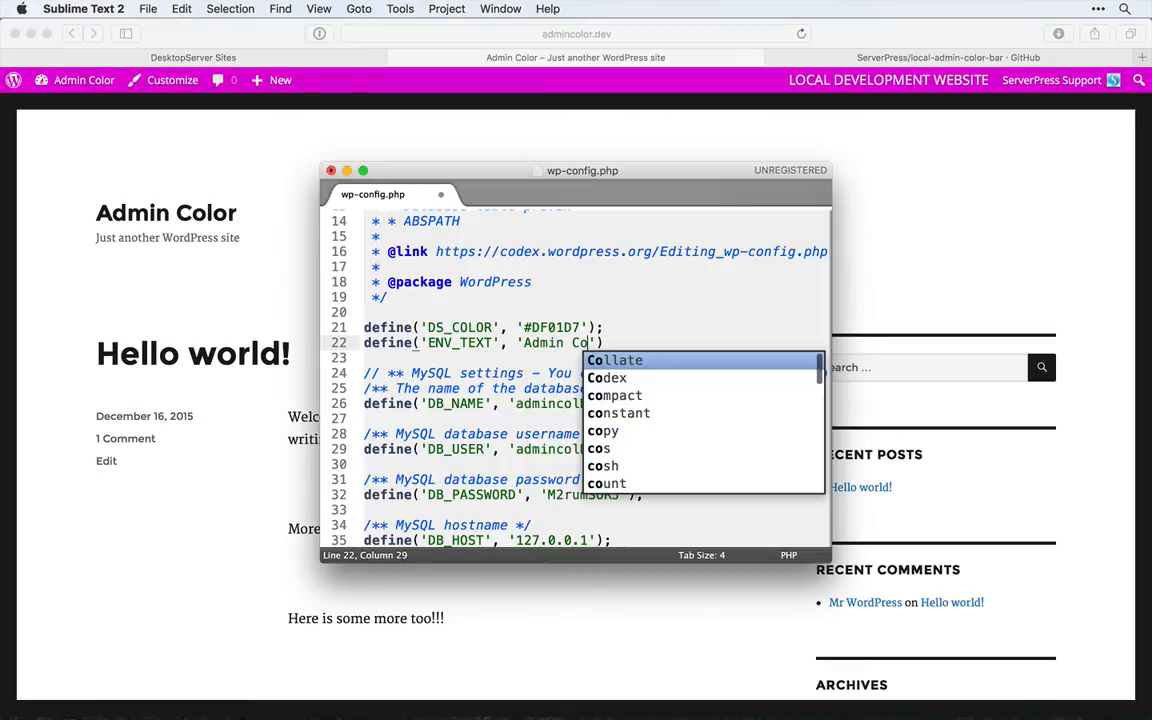
pyautogui.write('lor Bar Demo')
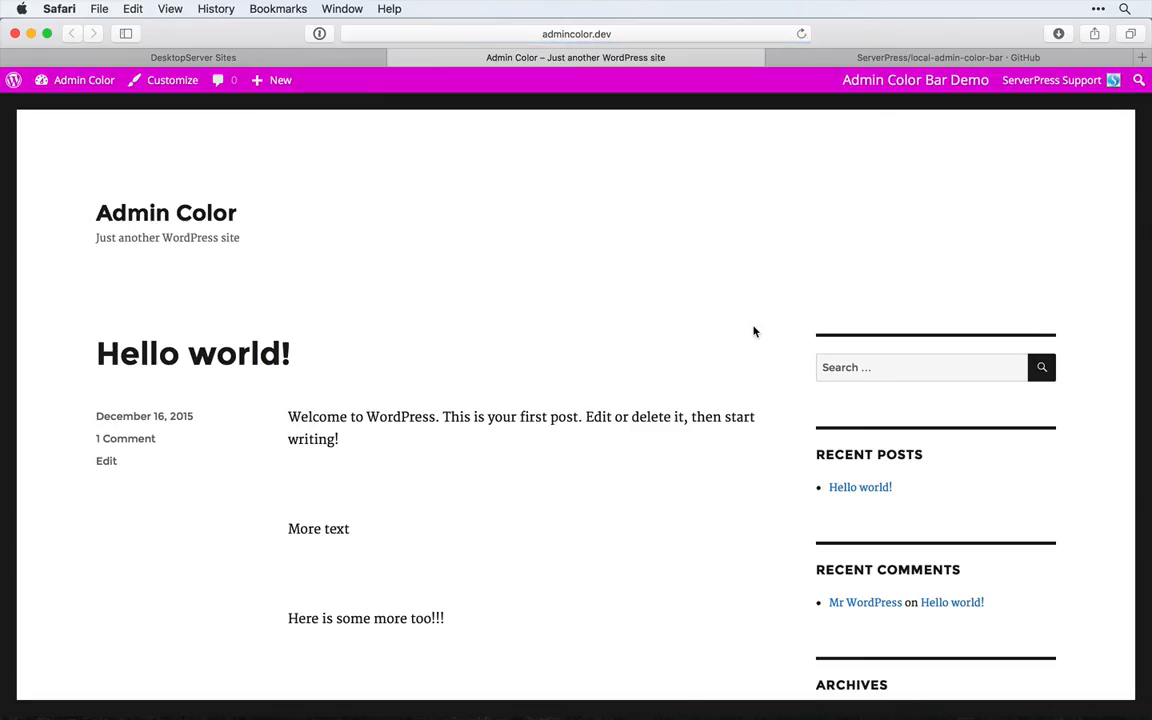
pyautogui.moveTo(780, 104)
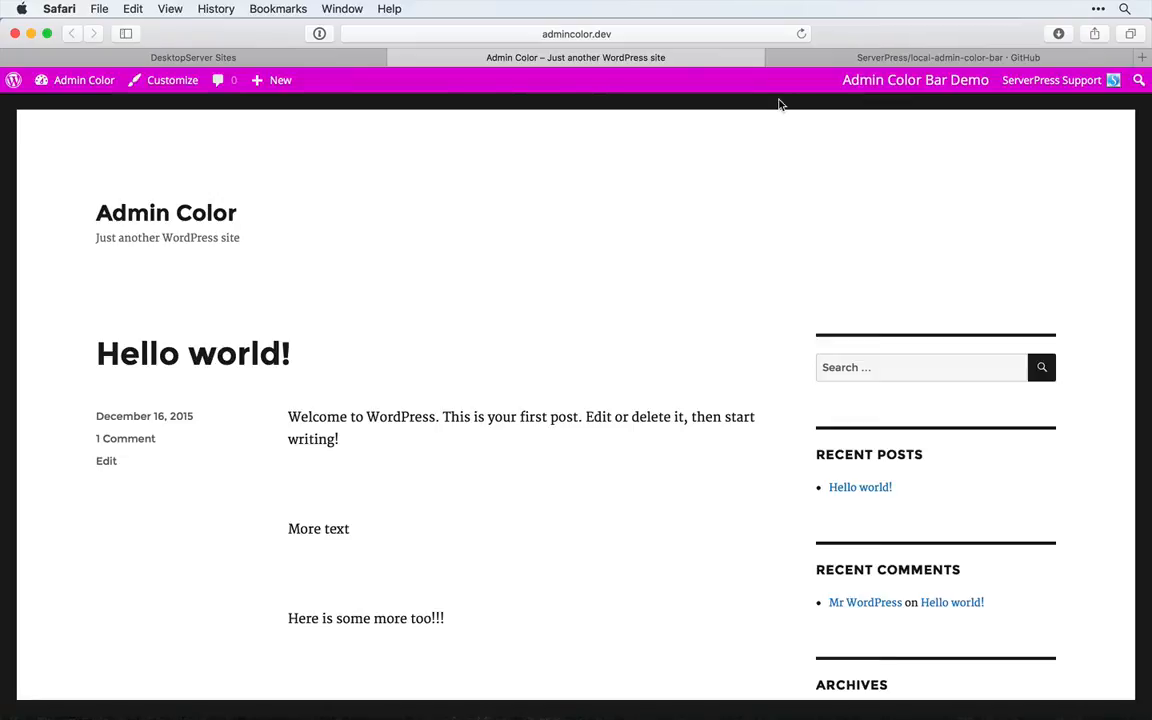
pyautogui.moveTo(884, 96)
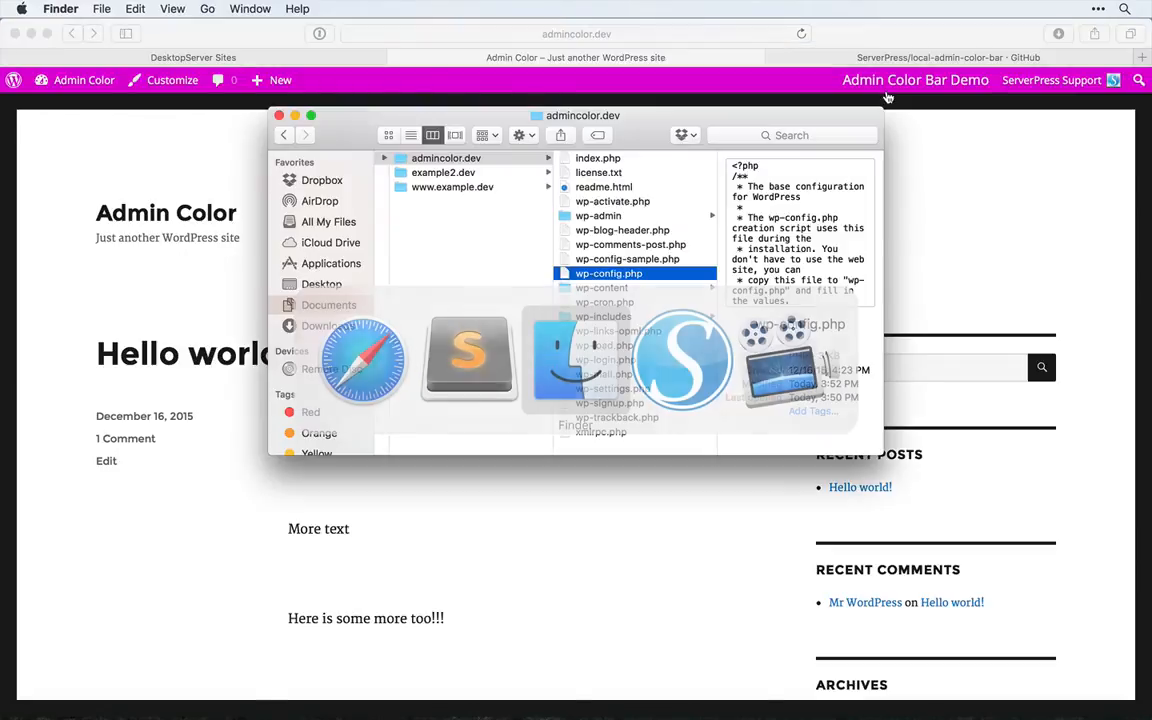
# - Bring Safari forward to show the magenta admin bar labelled Admin Color Bar Demo
pyautogui.click(444, 172)
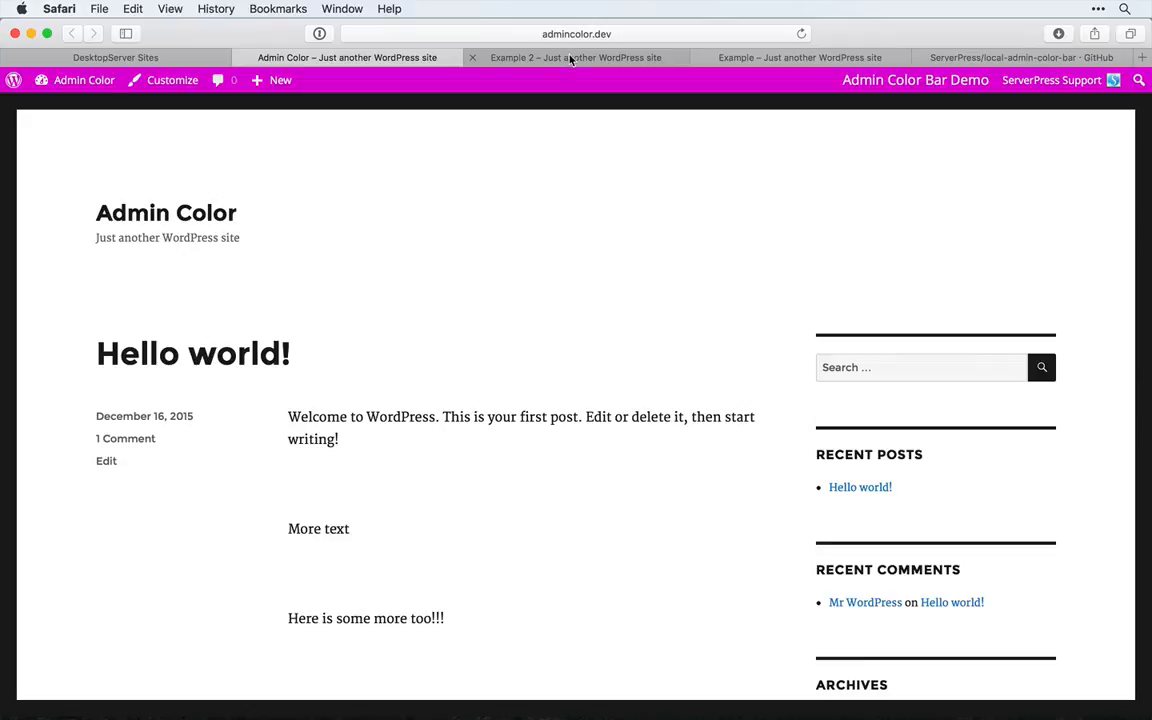
# - View example2.dev's purple Example 2 bar, then example.dev's black Example 1 bar
pyautogui.click(576, 56)
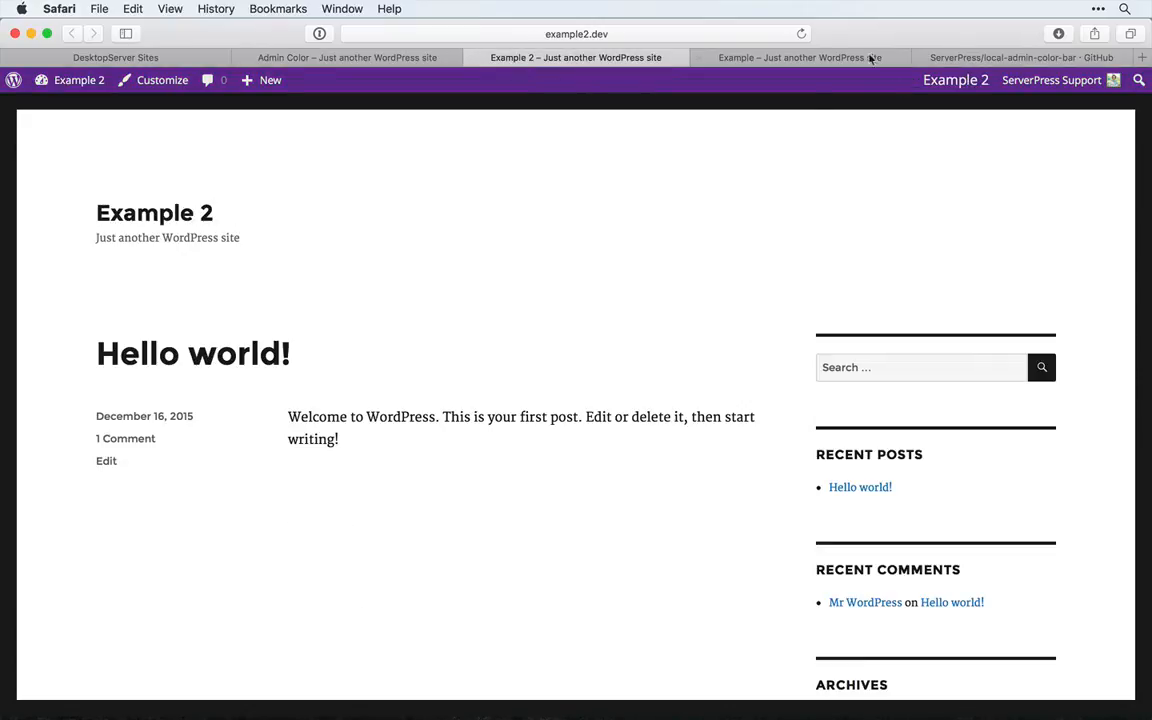
pyautogui.click(800, 56)
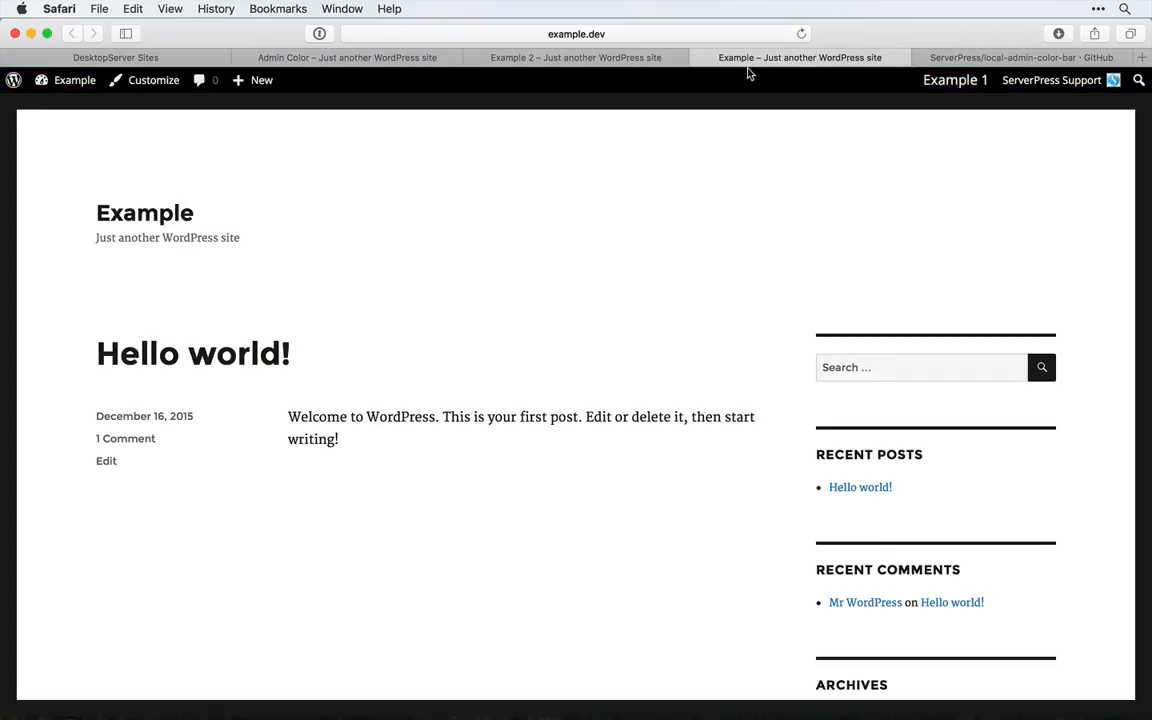
pyautogui.moveTo(988, 96)
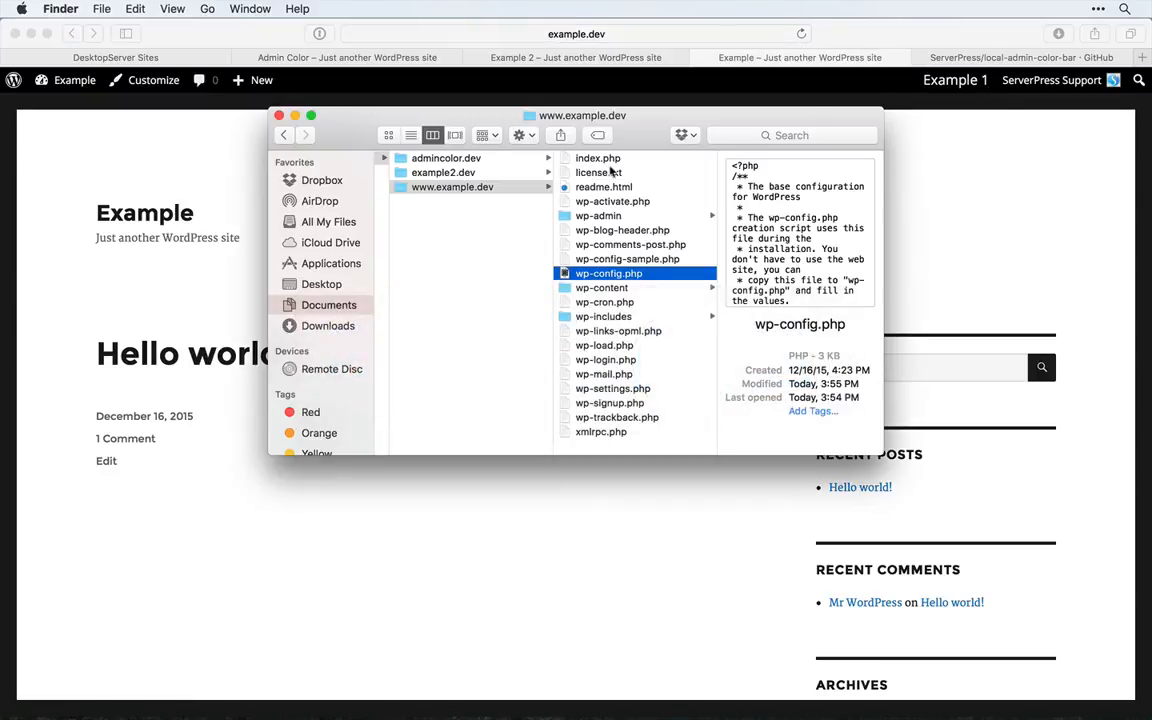
pyautogui.moveTo(598, 280)
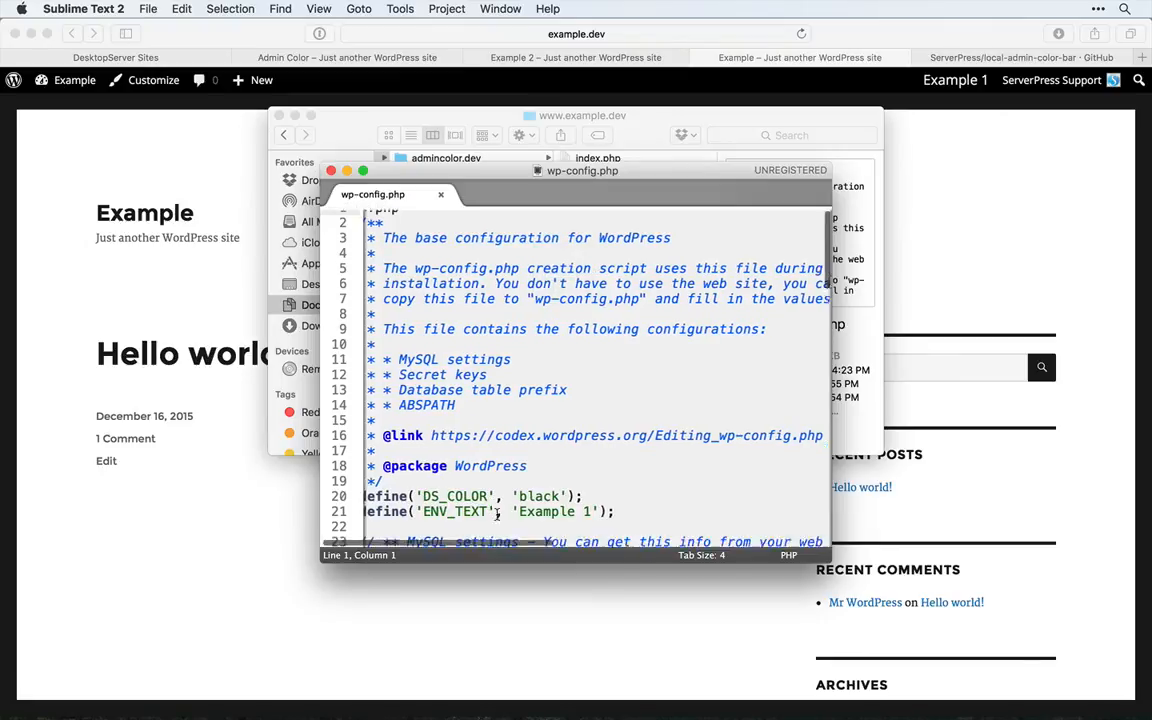
# - Scroll example.dev's wp-config.php to the DS_COLOR black and ENV_TEXT 'Example 1' defines
pyautogui.scroll(-3)
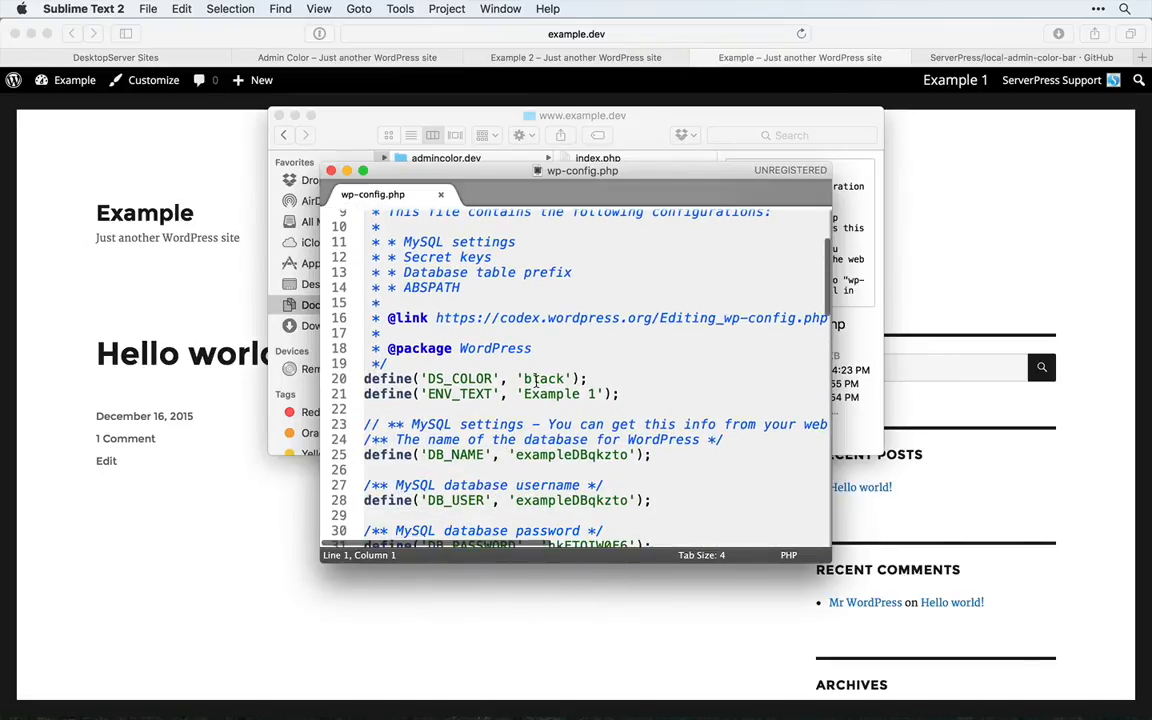